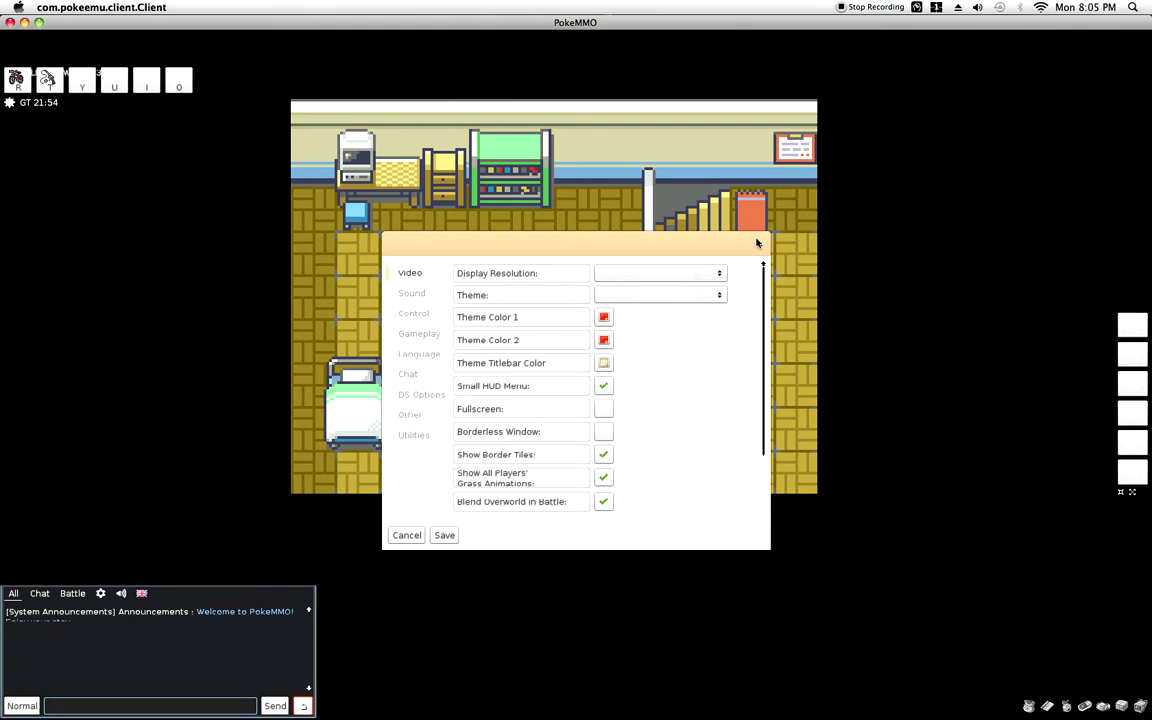
mouse_move(756, 240)
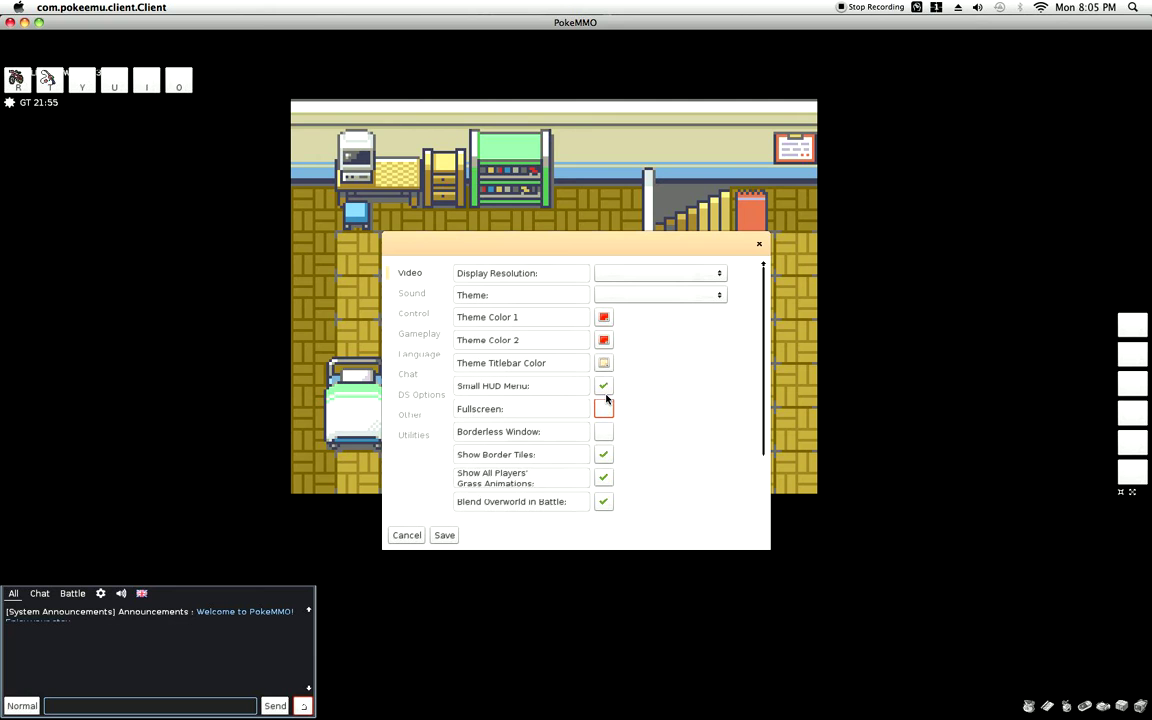
Step: Cancel out of the Video settings window to return to the bedroom
click(604, 408)
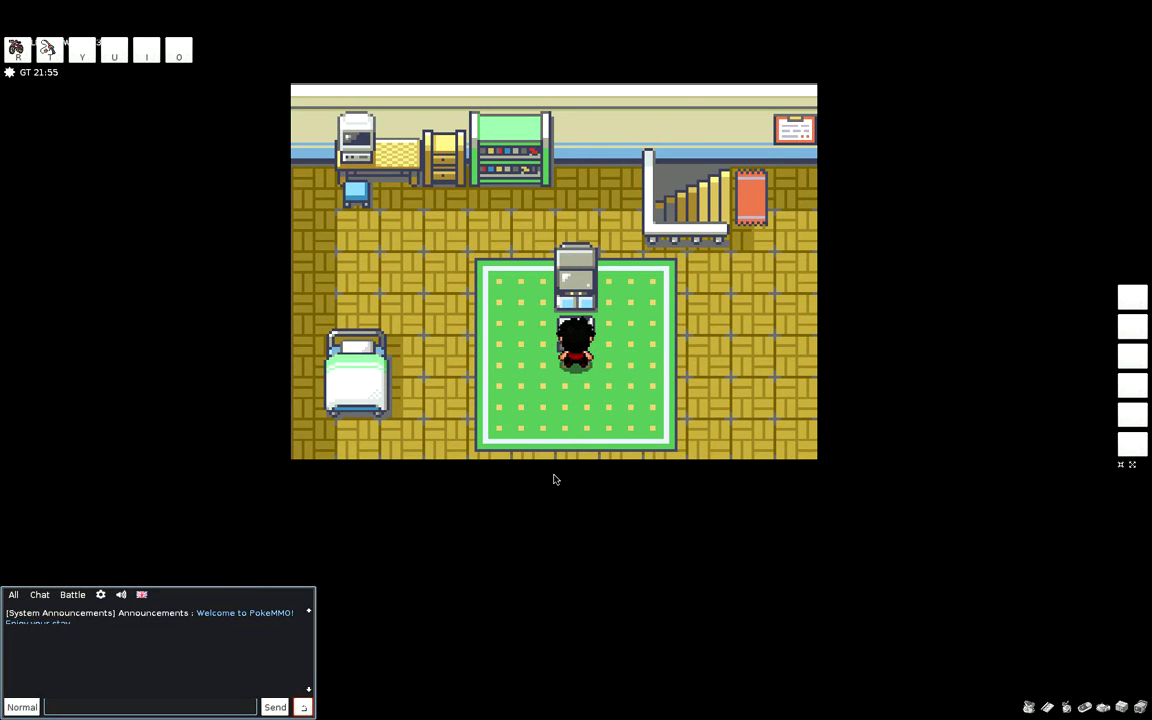
mouse_move(534, 468)
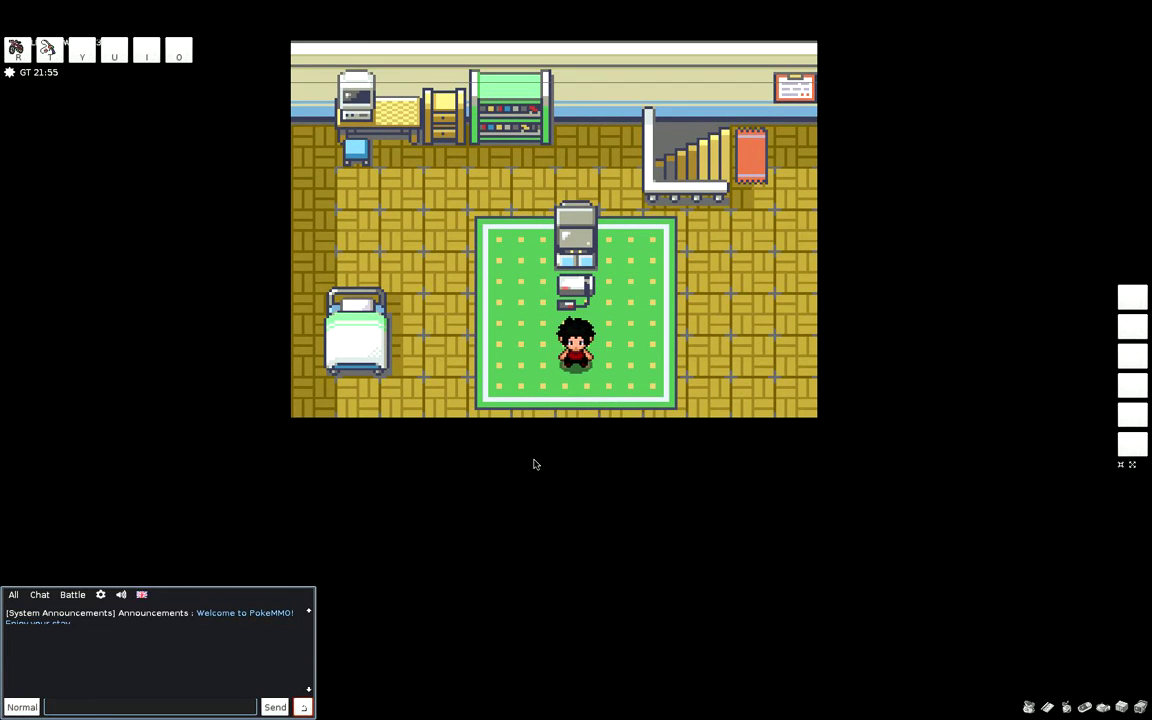
Step: Walk right across the bedroom to the staircase and go downstairs
key(right)
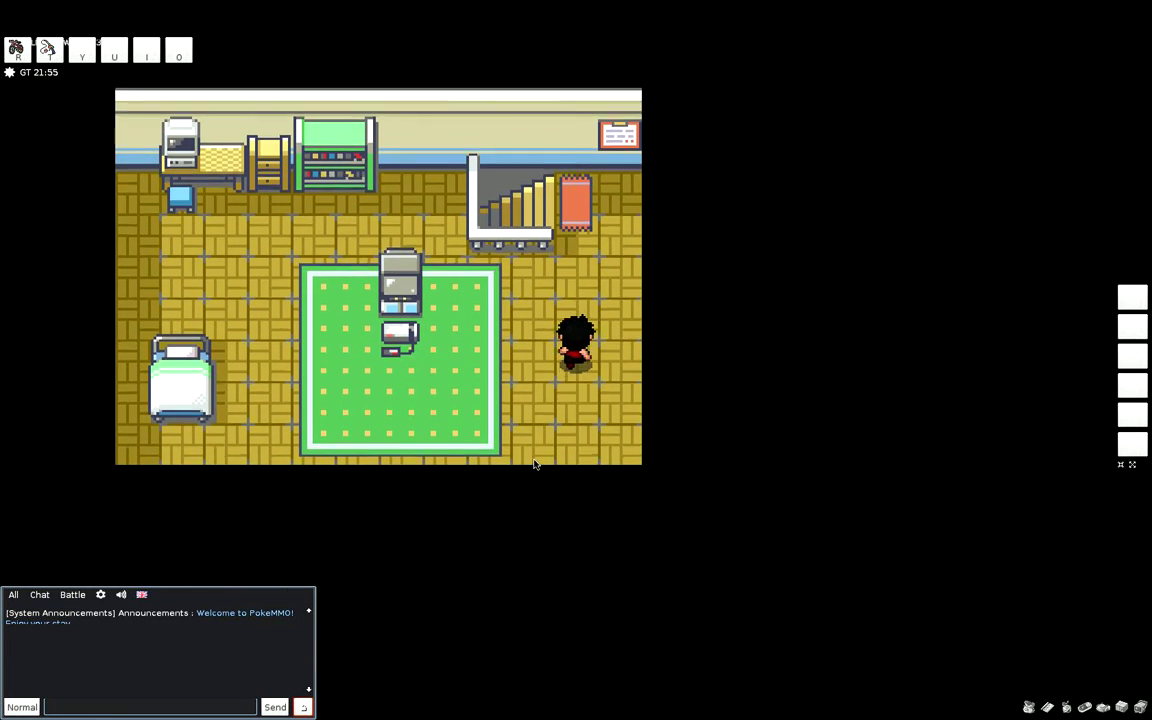
key(Up)
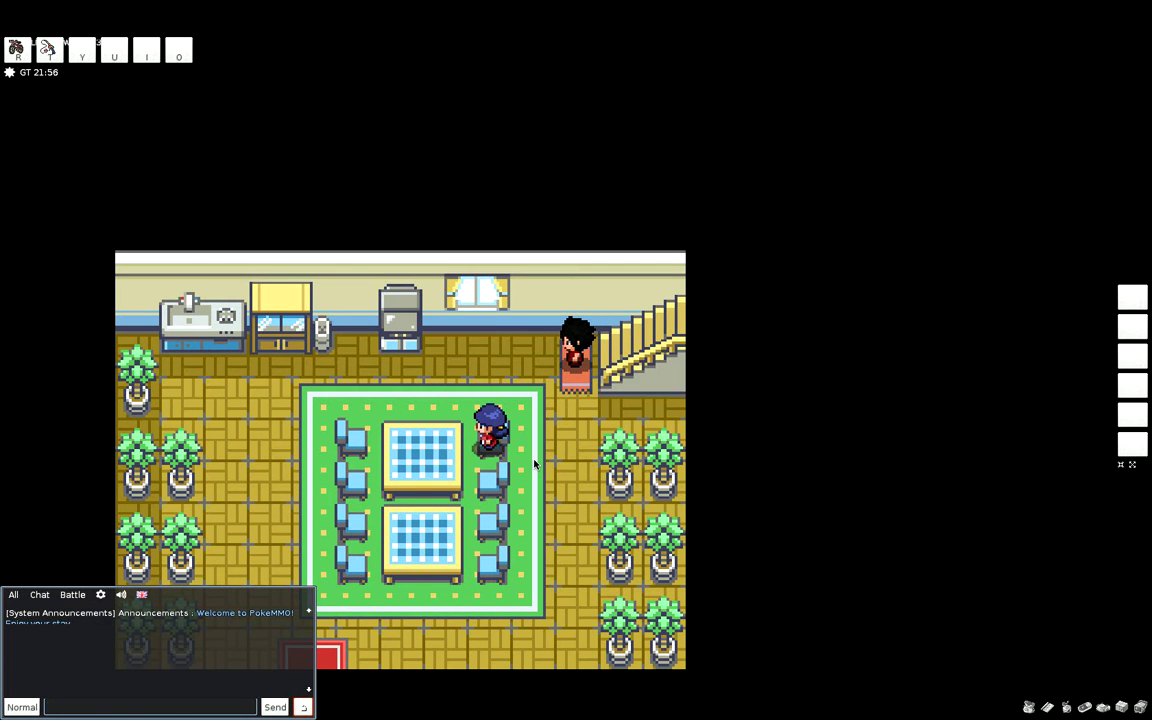
Step: Walk up to Mom at the living-room table to start her dialogue
key(up)
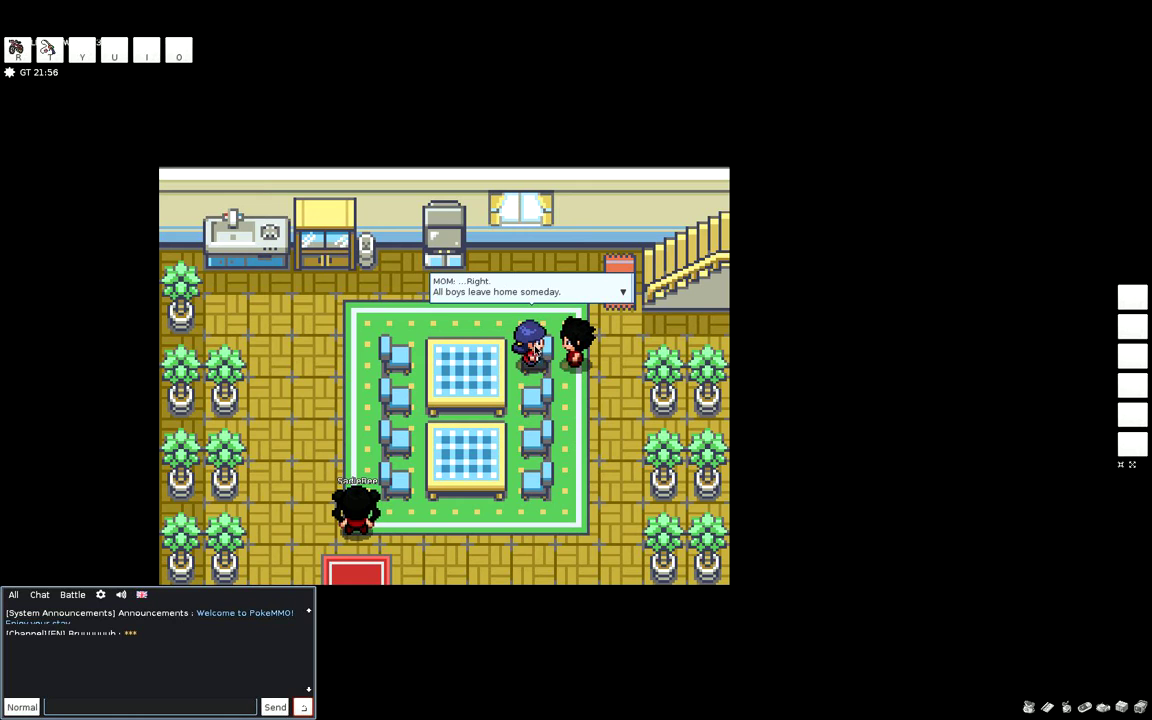
mouse_move(610, 300)
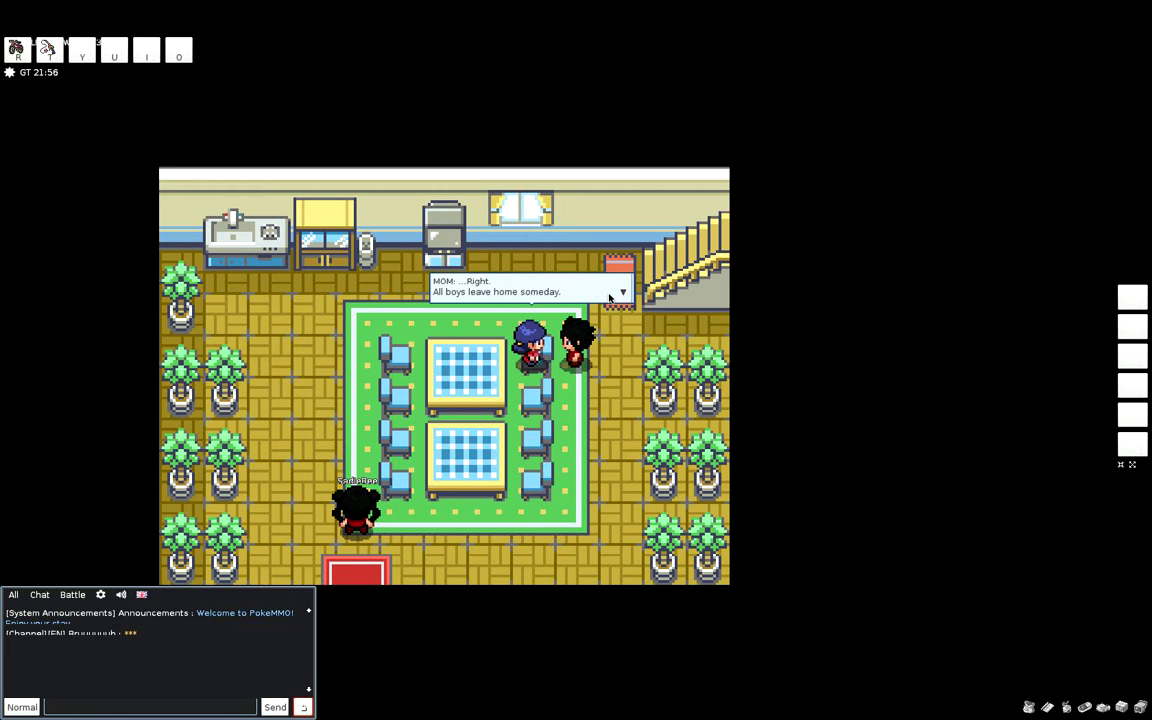
mouse_move(620, 296)
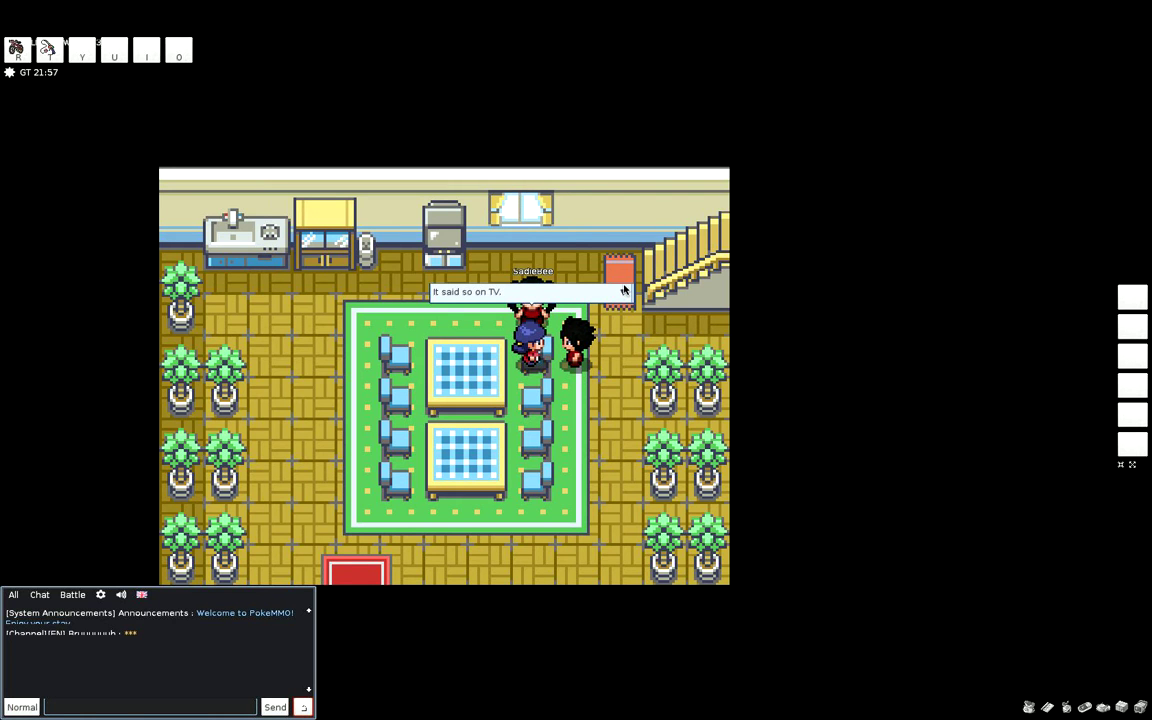
mouse_move(622, 292)
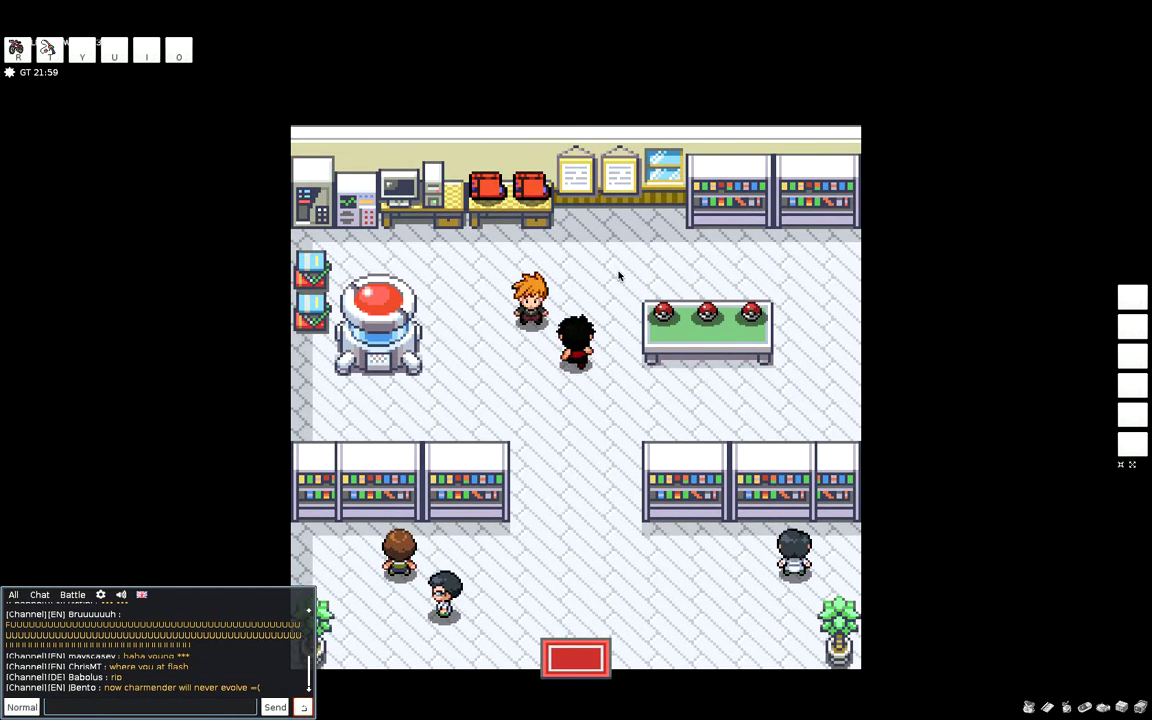
Step: Walk out of the lab toward Route 1 until Oak calls out to stop
key(up)
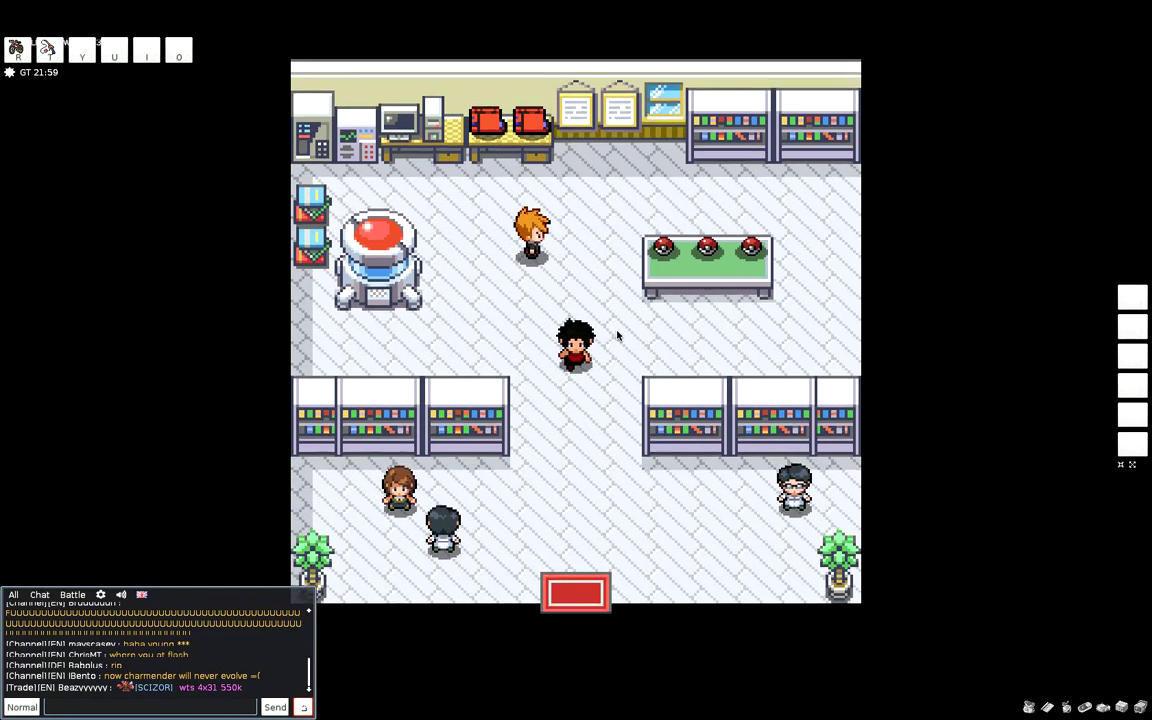
key(down)
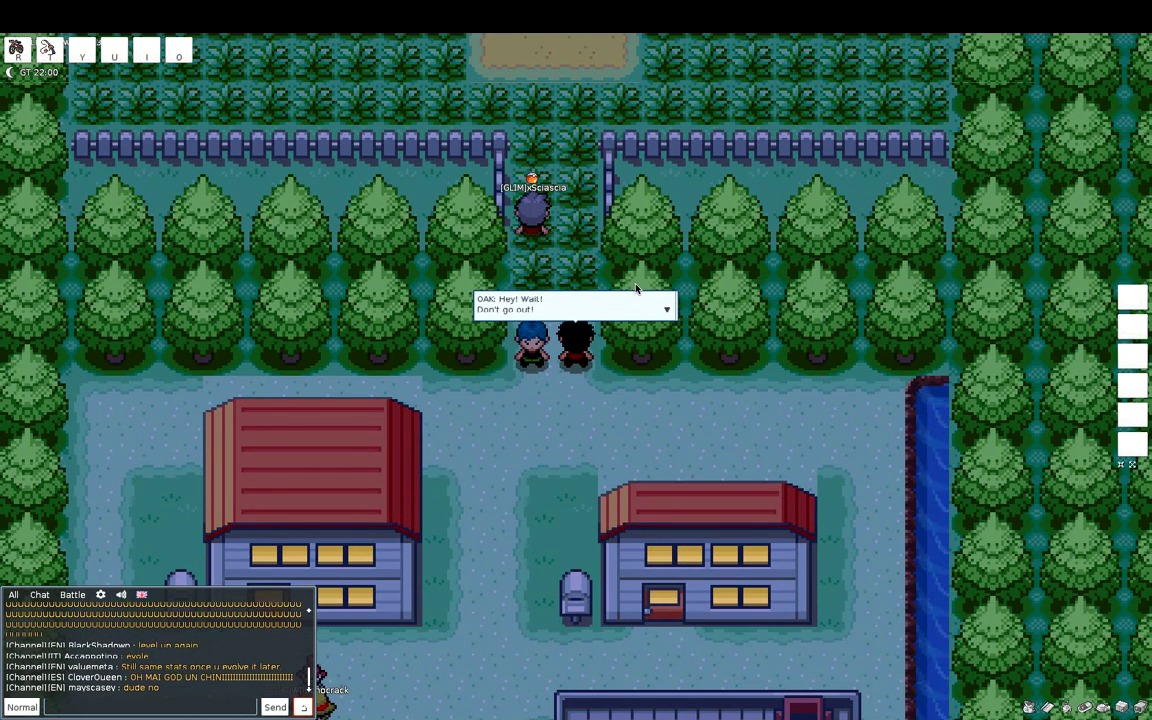
mouse_move(662, 300)
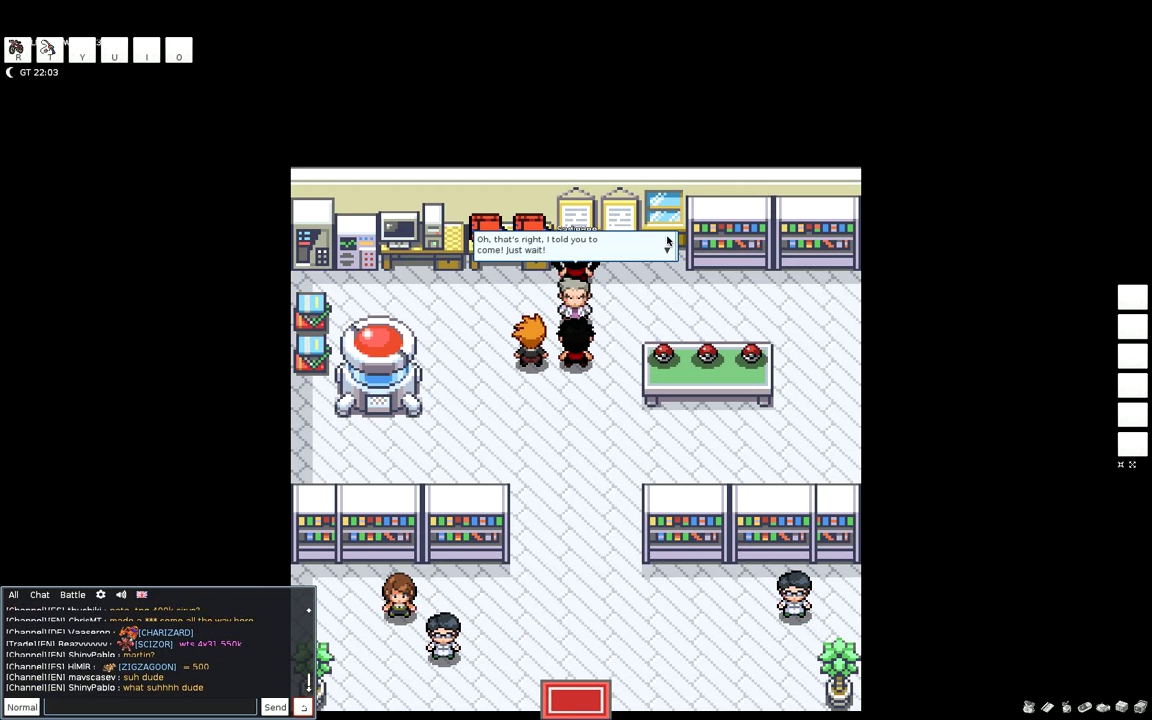
mouse_move(672, 232)
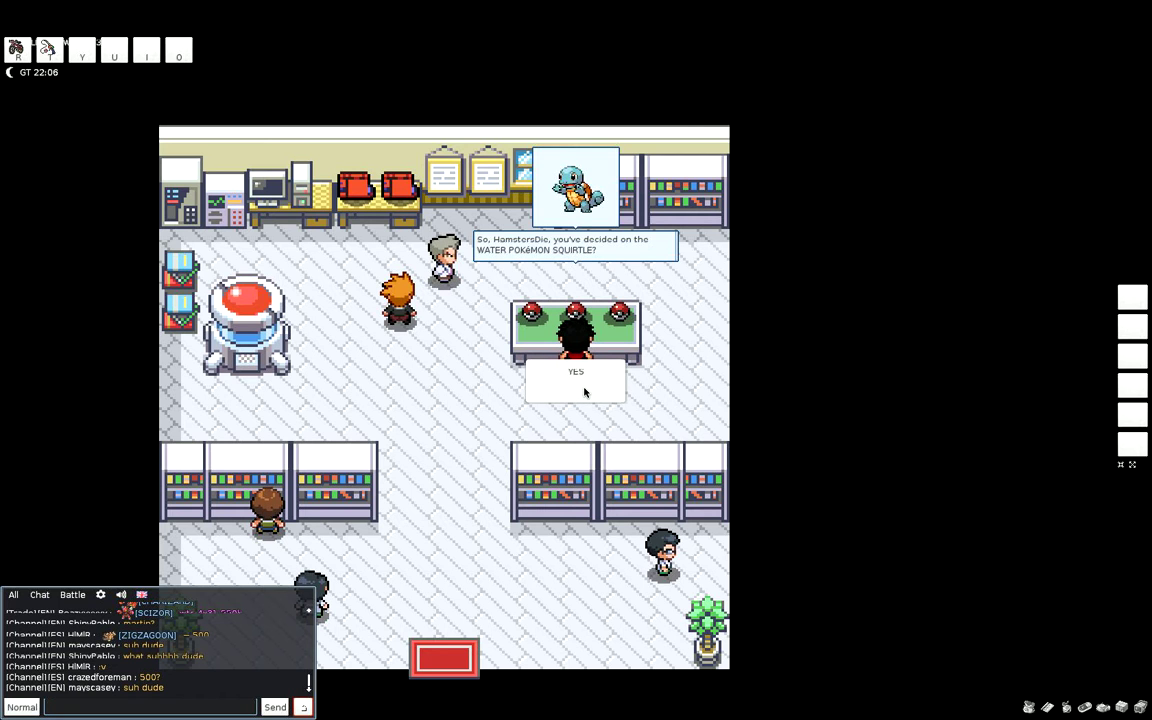
Step: Answer NO to Squirtle and to the second Poké Ball offer on the table
click(576, 372)
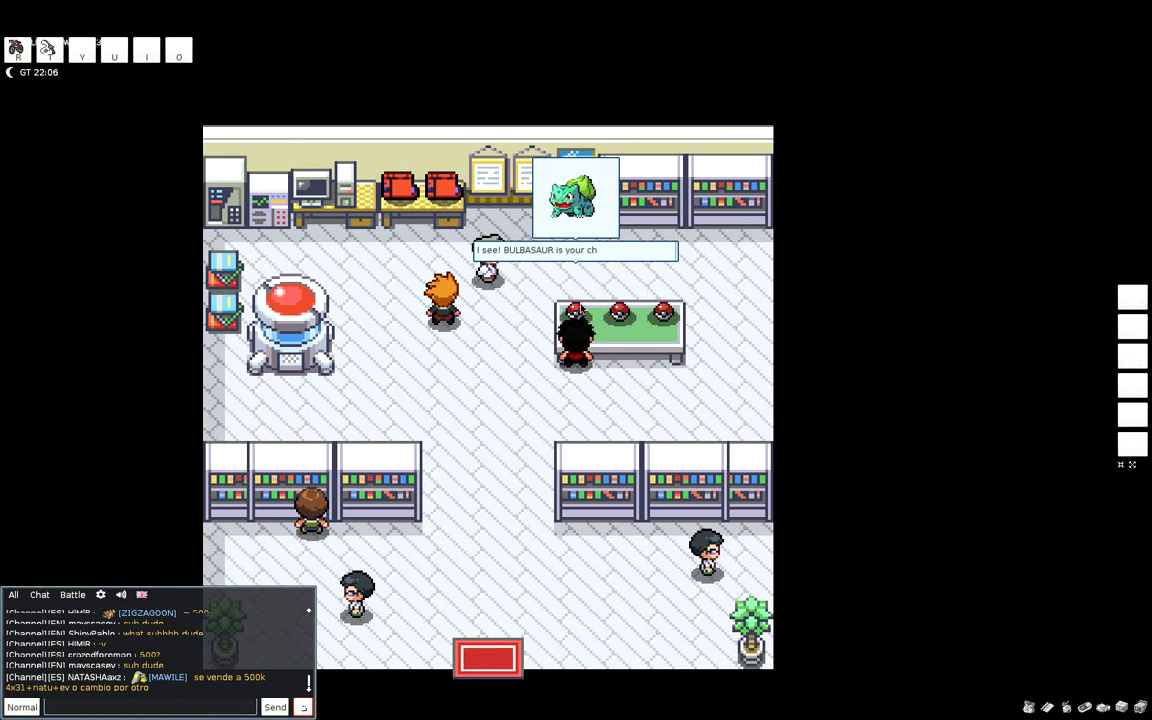
click(576, 248)
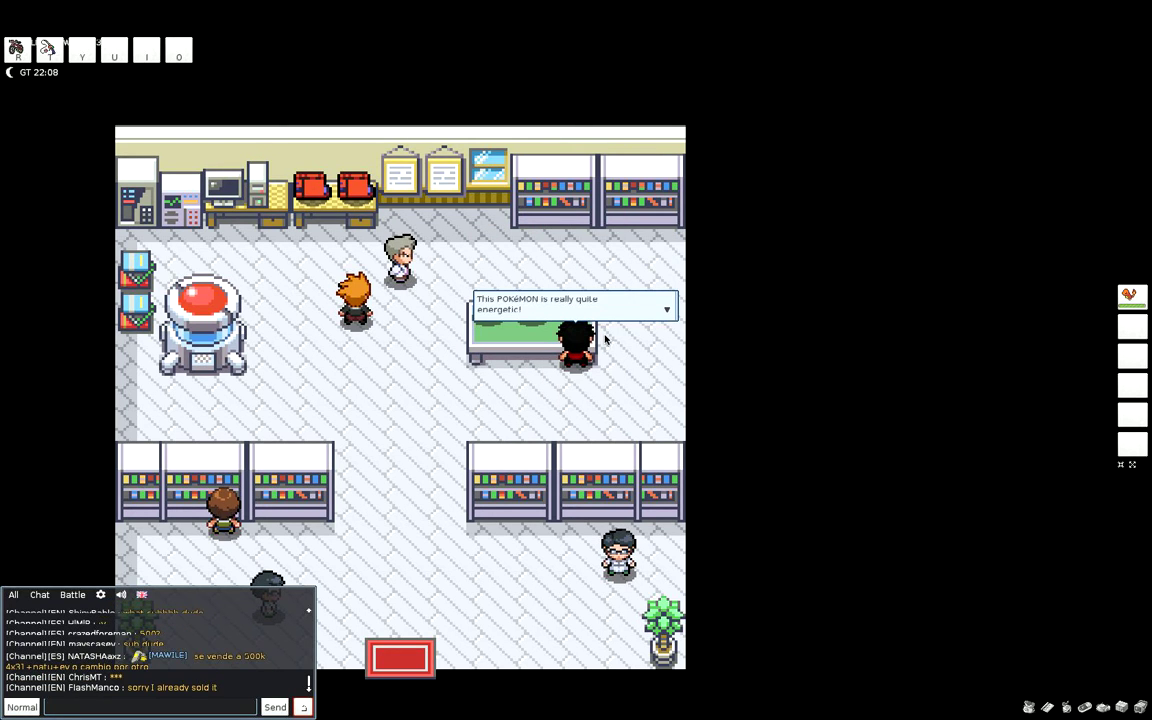
mouse_move(662, 290)
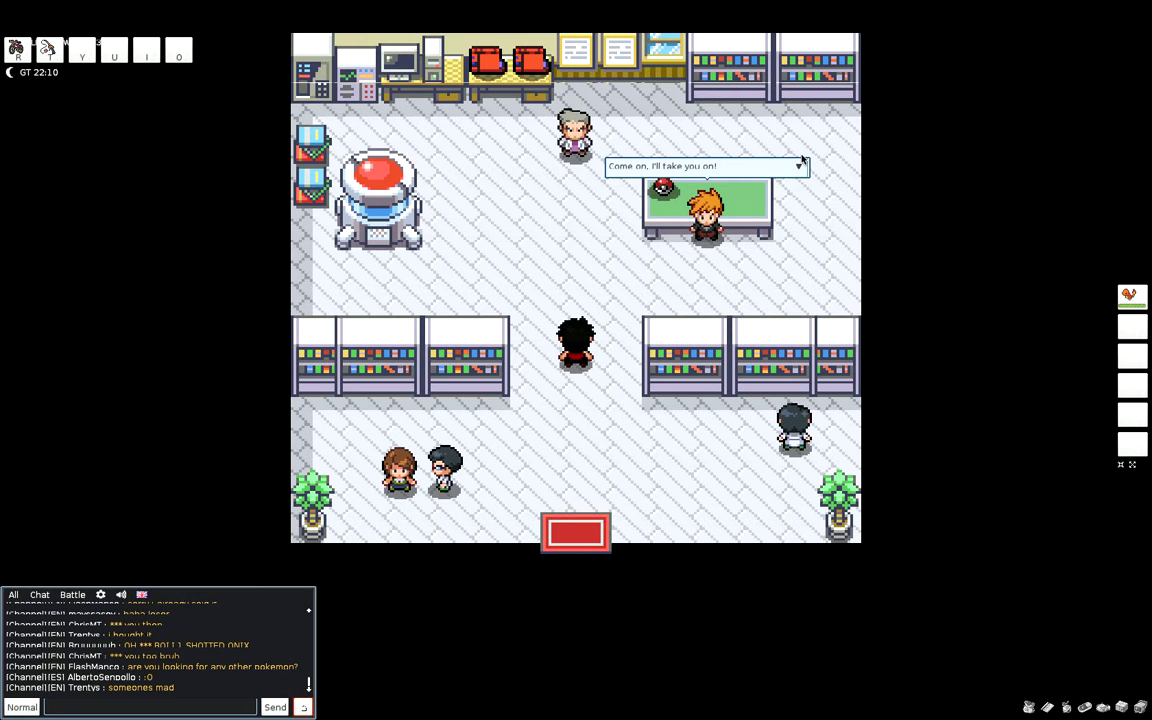
mouse_move(788, 150)
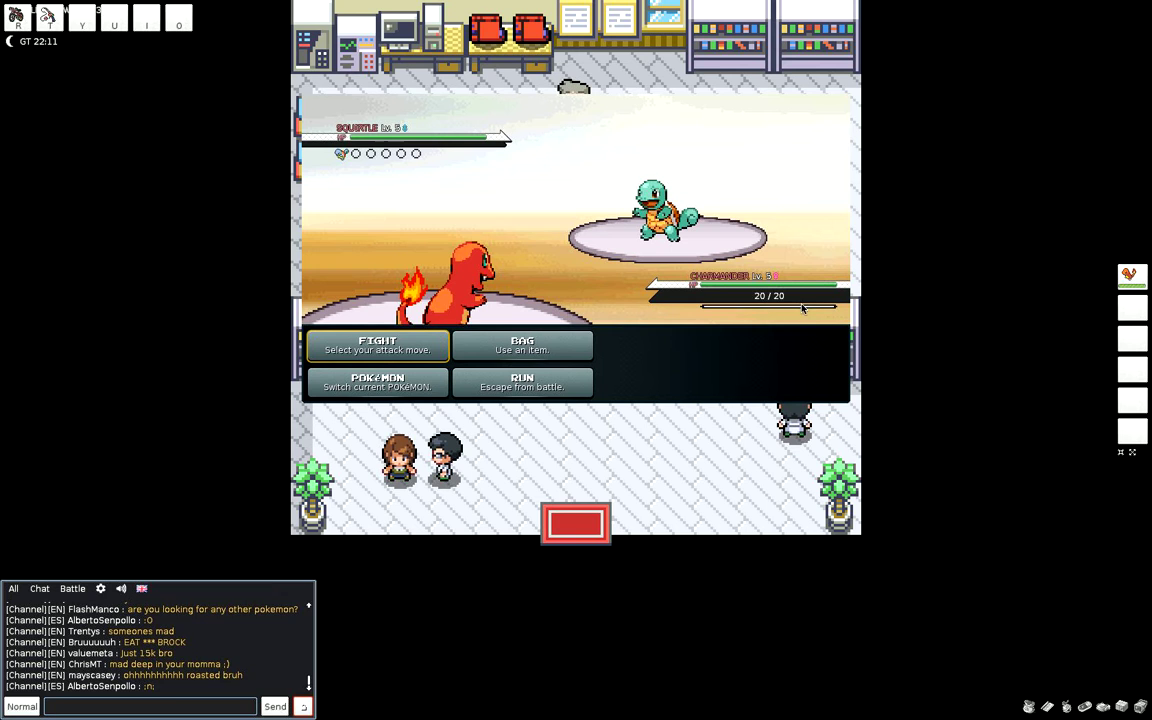
Step: Attack the rival's Squirtle three turns in a row until the battle ends
click(376, 344)
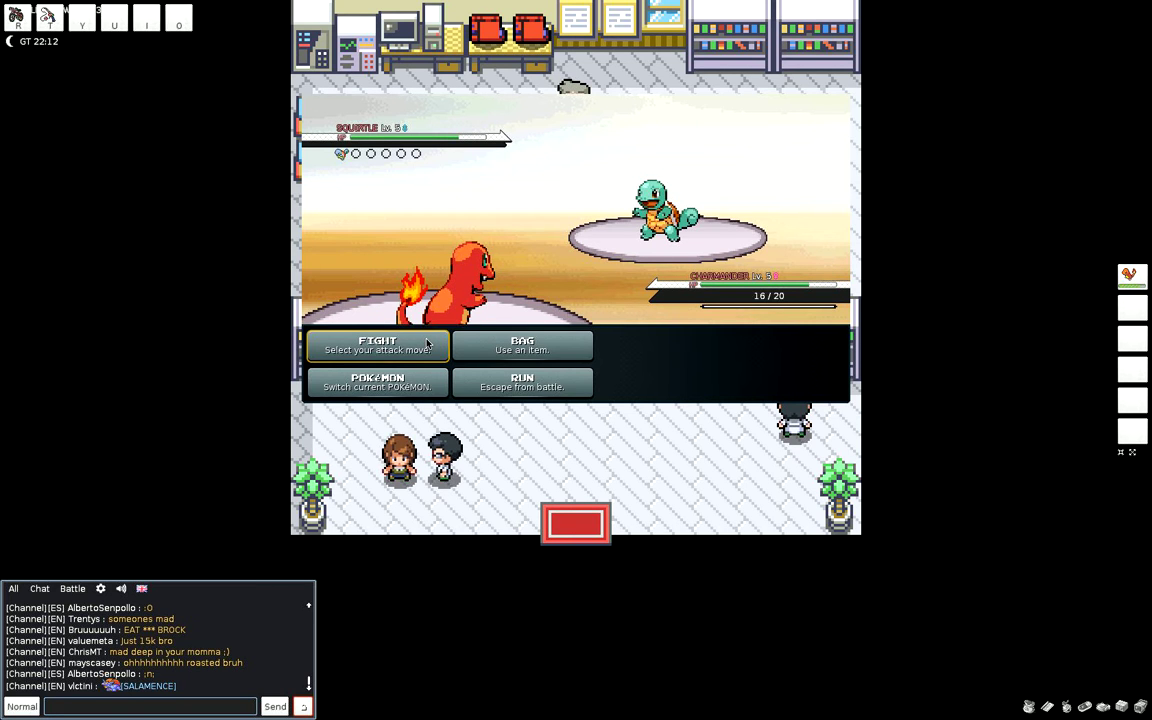
click(376, 344)
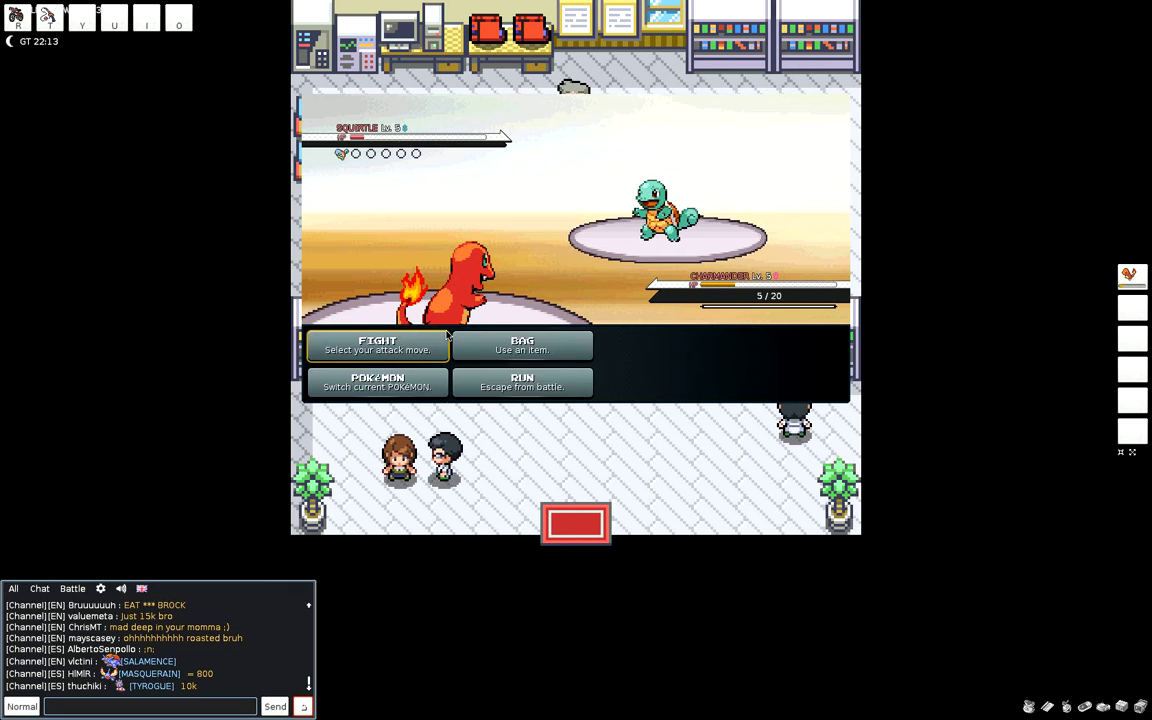
click(376, 344)
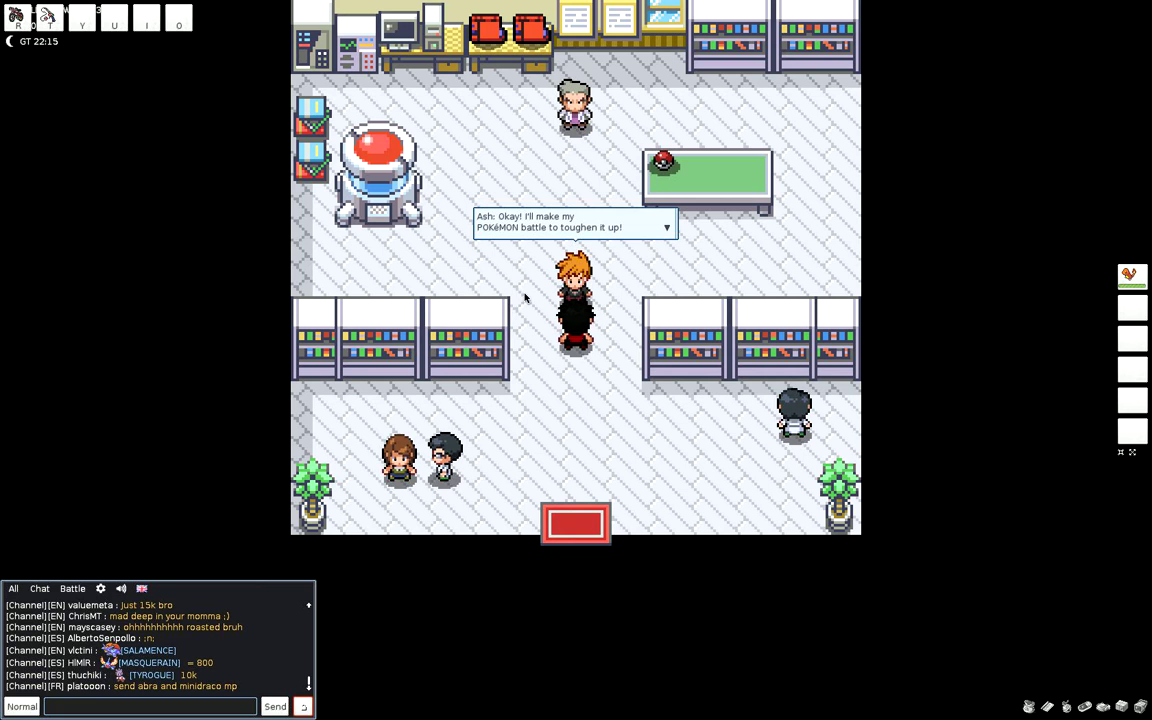
mouse_move(664, 198)
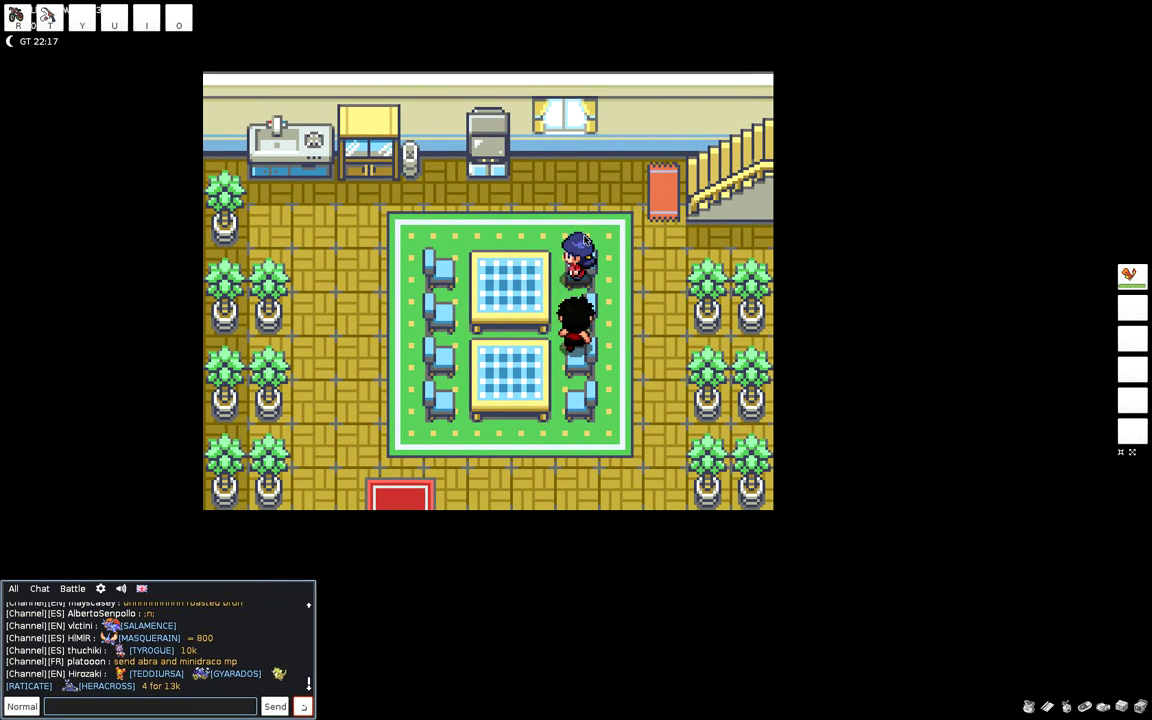
Step: Walk along Route 1 to Viridian City and into the Poké Mart
key(up)
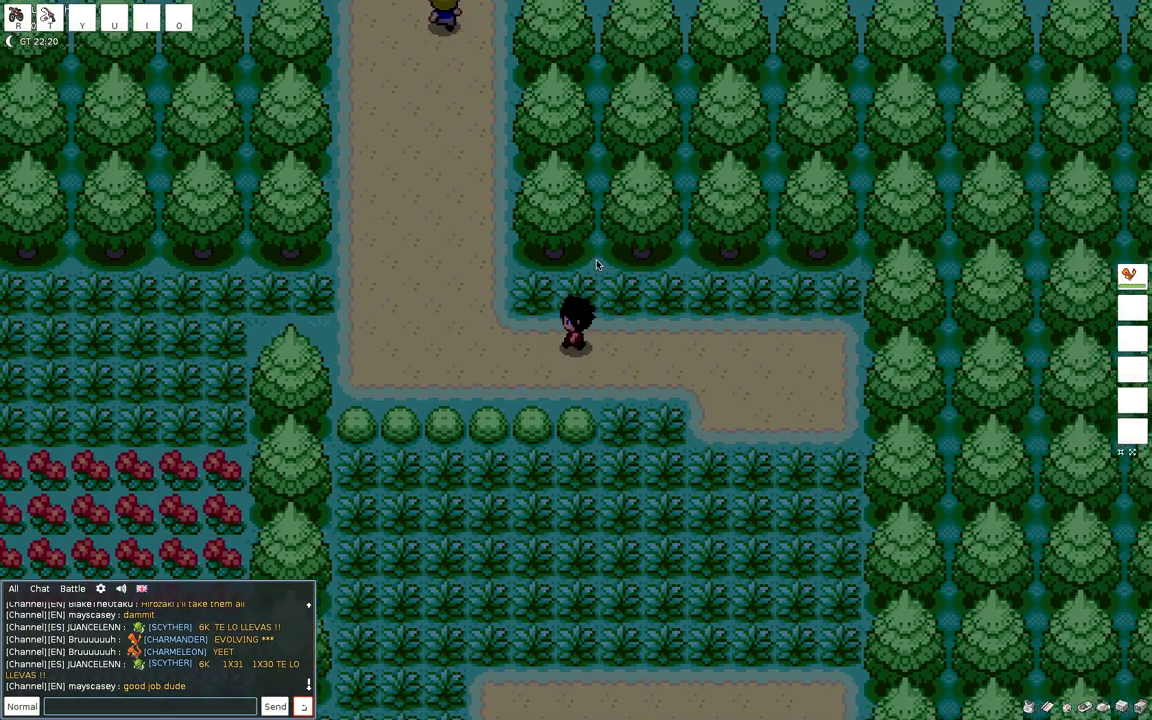
key(up)
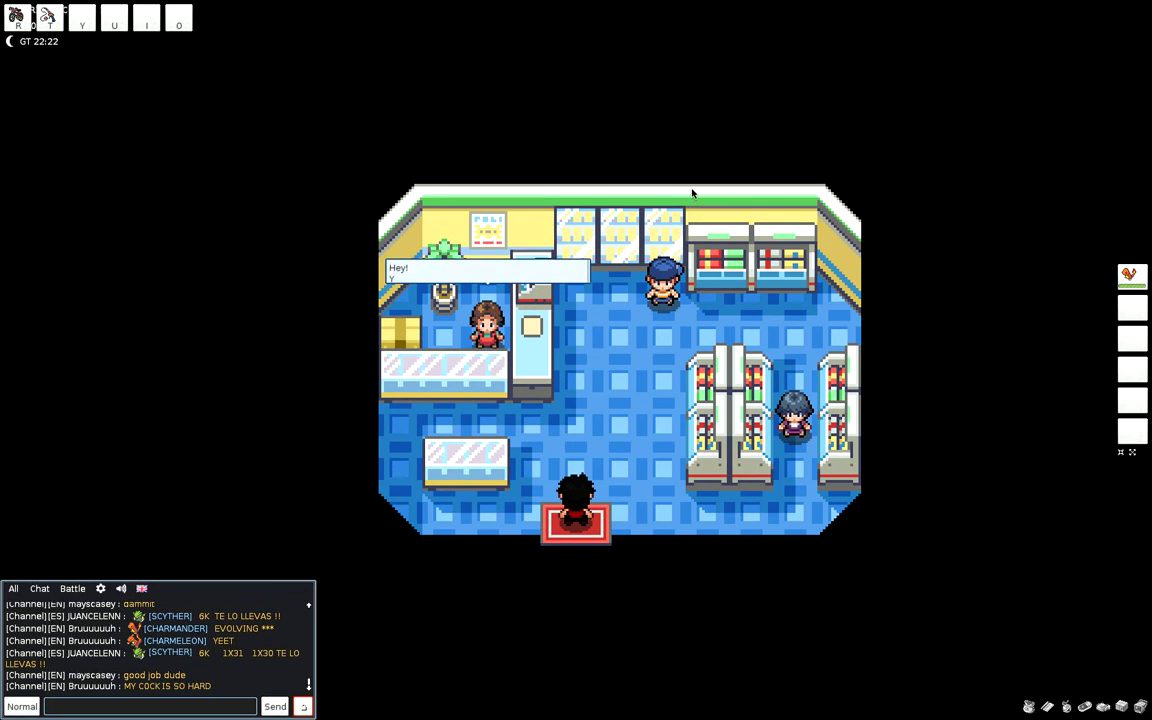
Step: Advance the Mart clerk's parcel dialogue and head back out to the street
key(up)
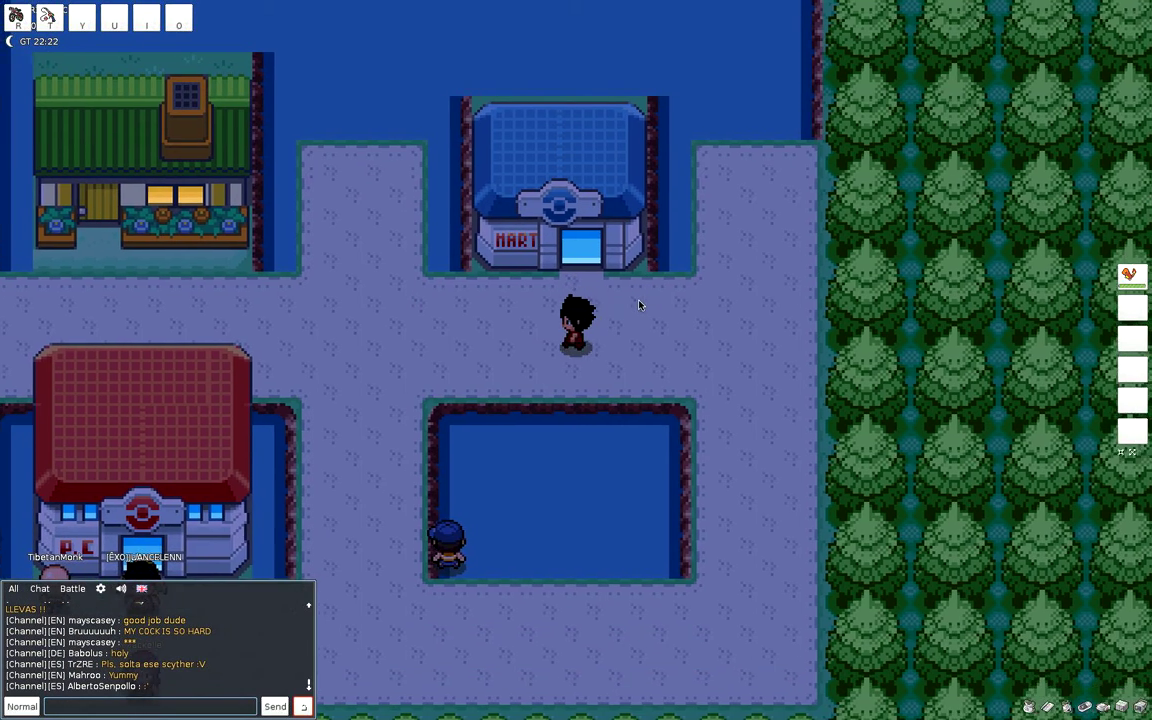
Step: Walk north from Viridian through Route 1 back to Oak's lab in Pallet Town
key(down)
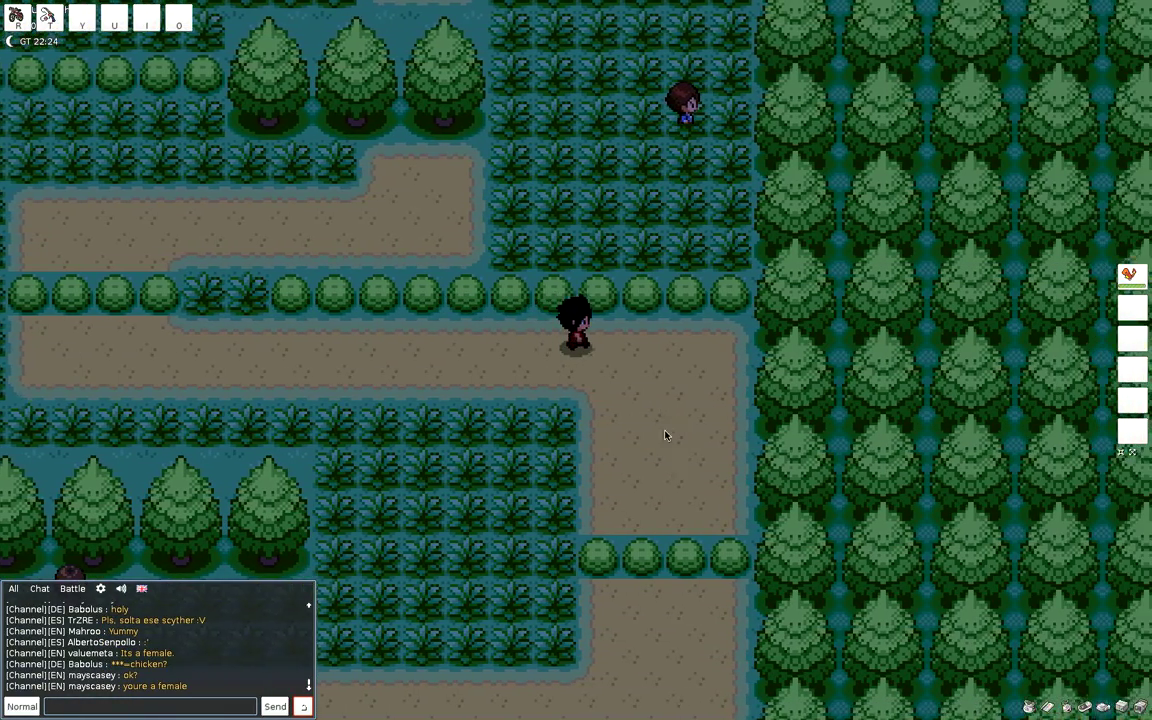
key(up)
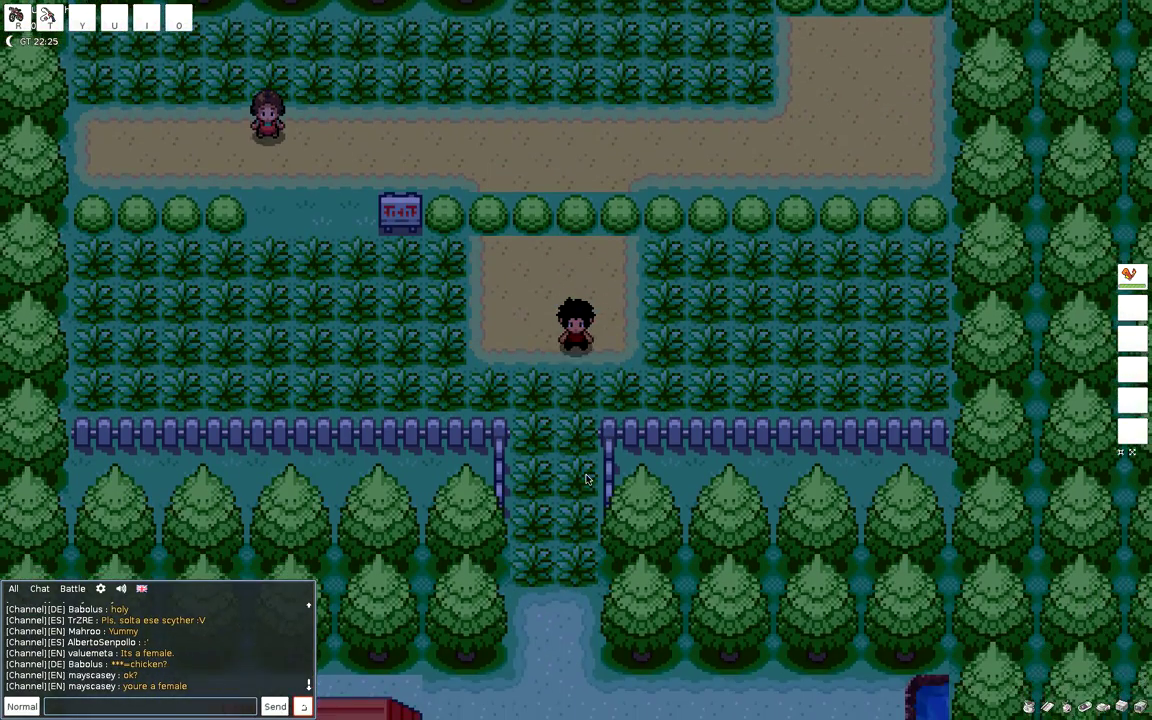
key(down)
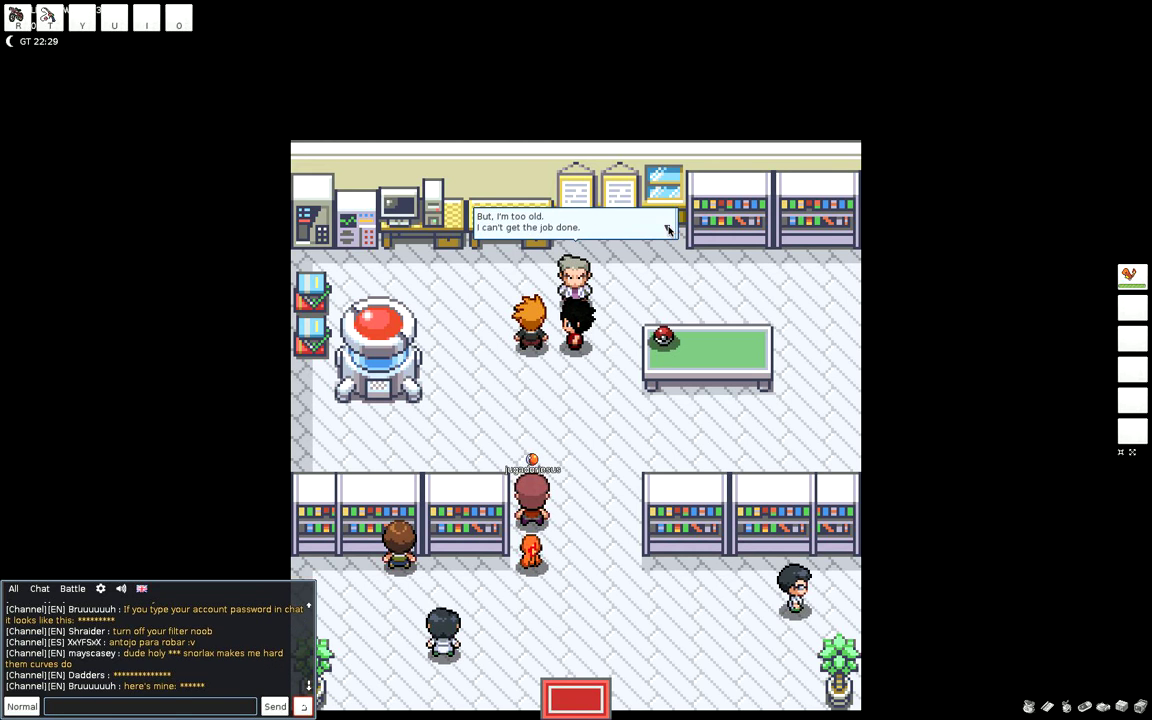
Step: Advance Oak's dialogue to hand over the parcel and receive the Pokédex
click(576, 228)
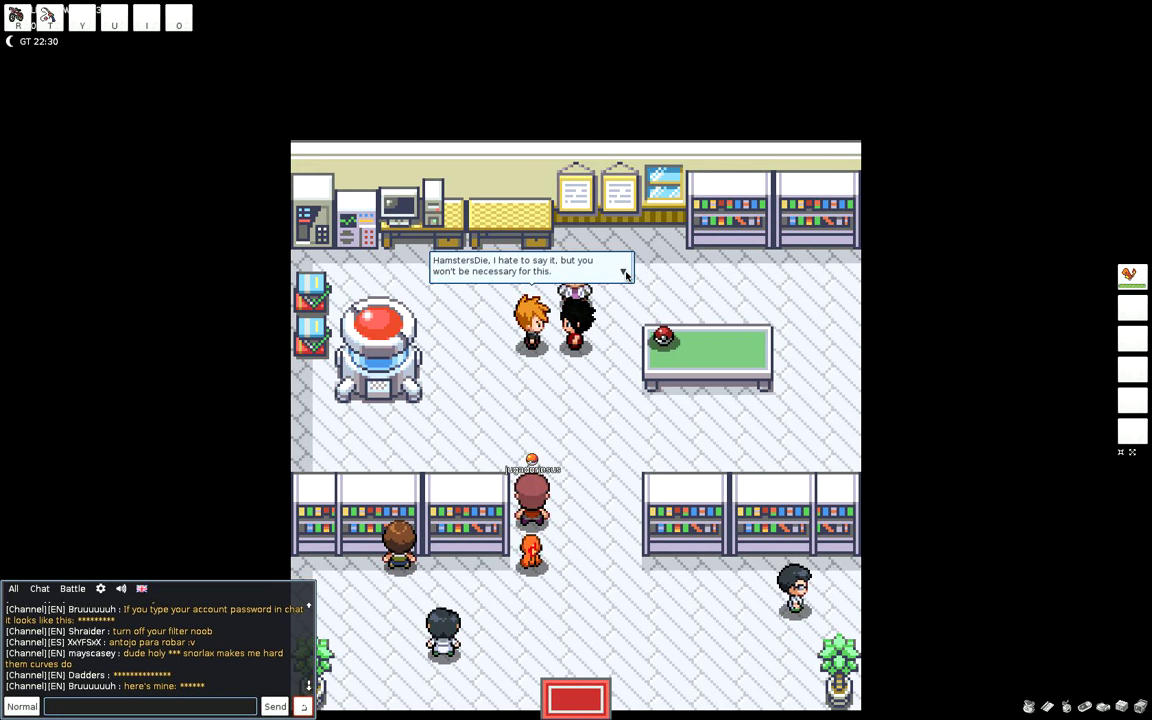
click(624, 274)
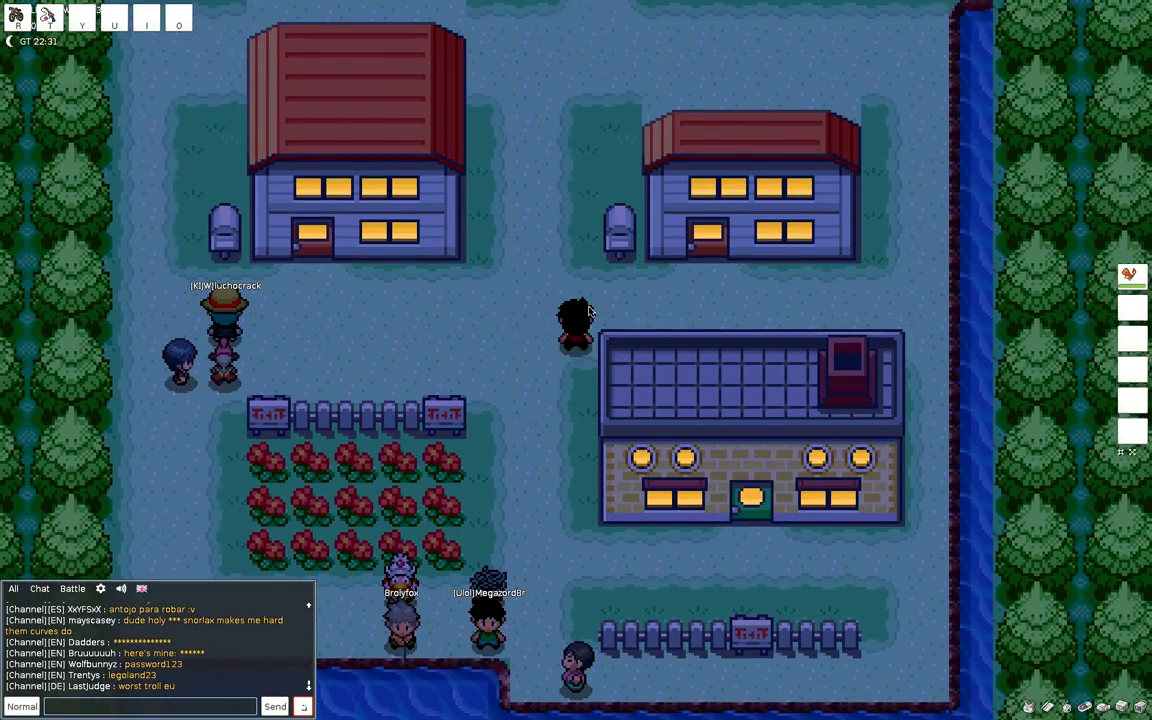
Step: Walk north from the lab onto Route 1's tall grass until a wild Rattata appears
key(up)
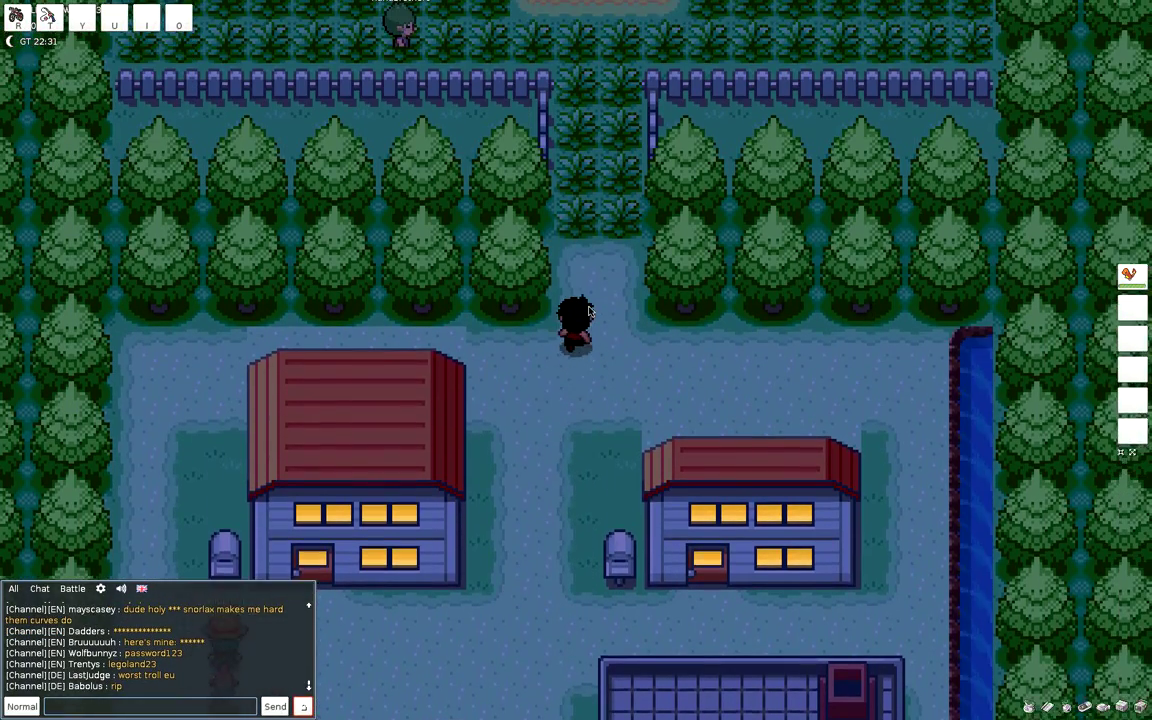
key(up)
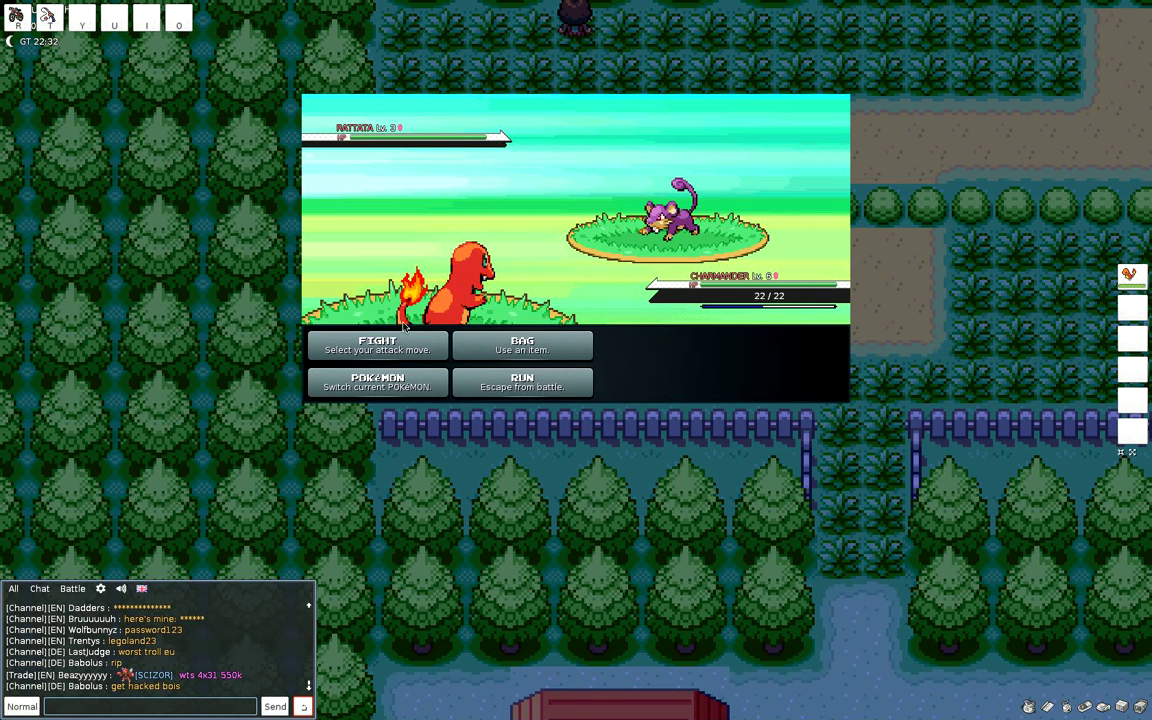
Step: Weaken Rattata with a Charmander attack, then throw a Poké Ball from the bag to catch it
click(376, 344)
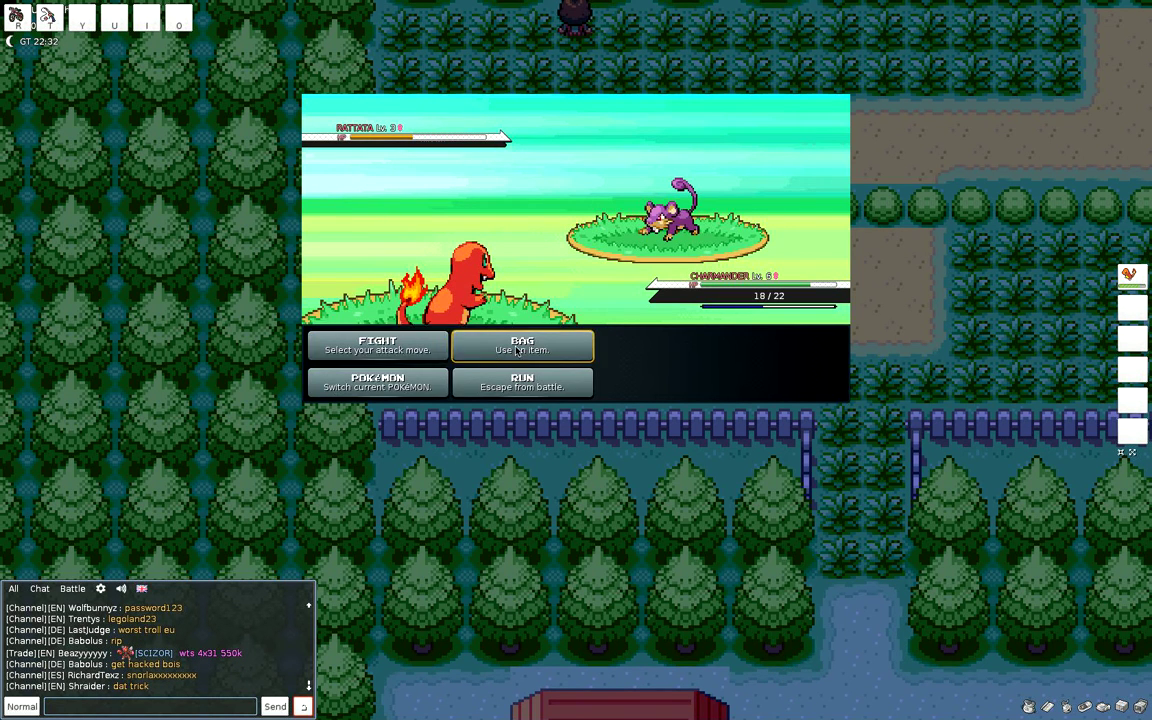
click(520, 344)
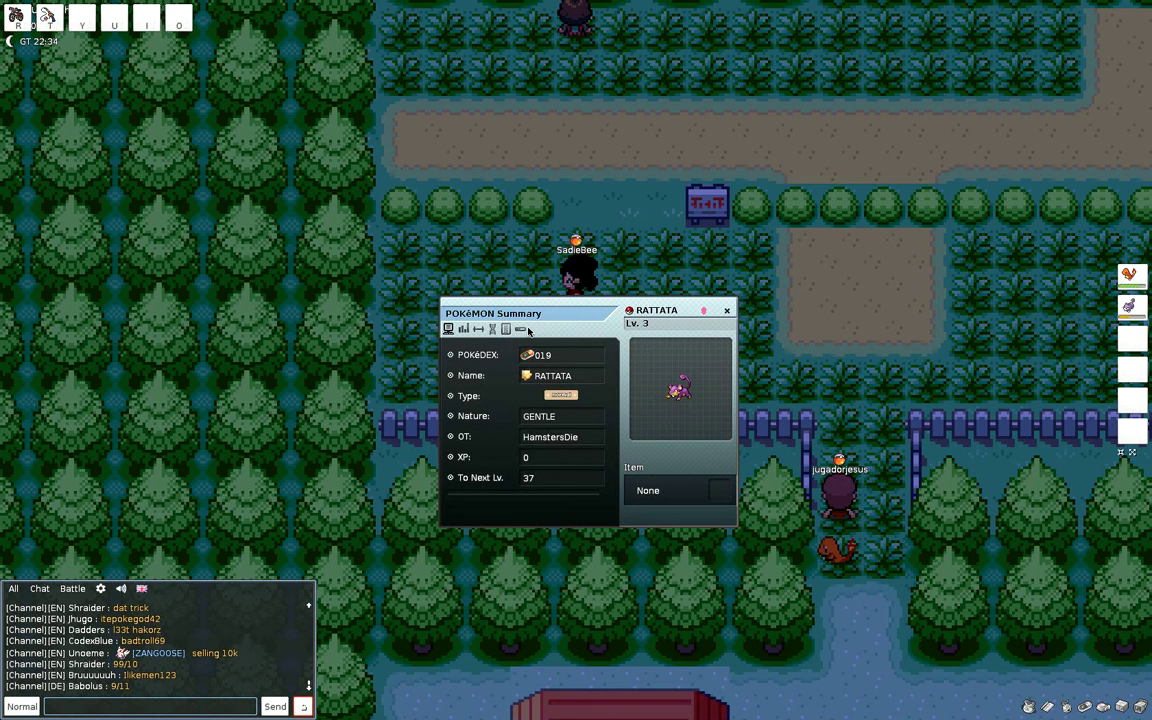
Step: Check the level 3 Gentle Rattata's EV values and return to its general info
click(506, 328)
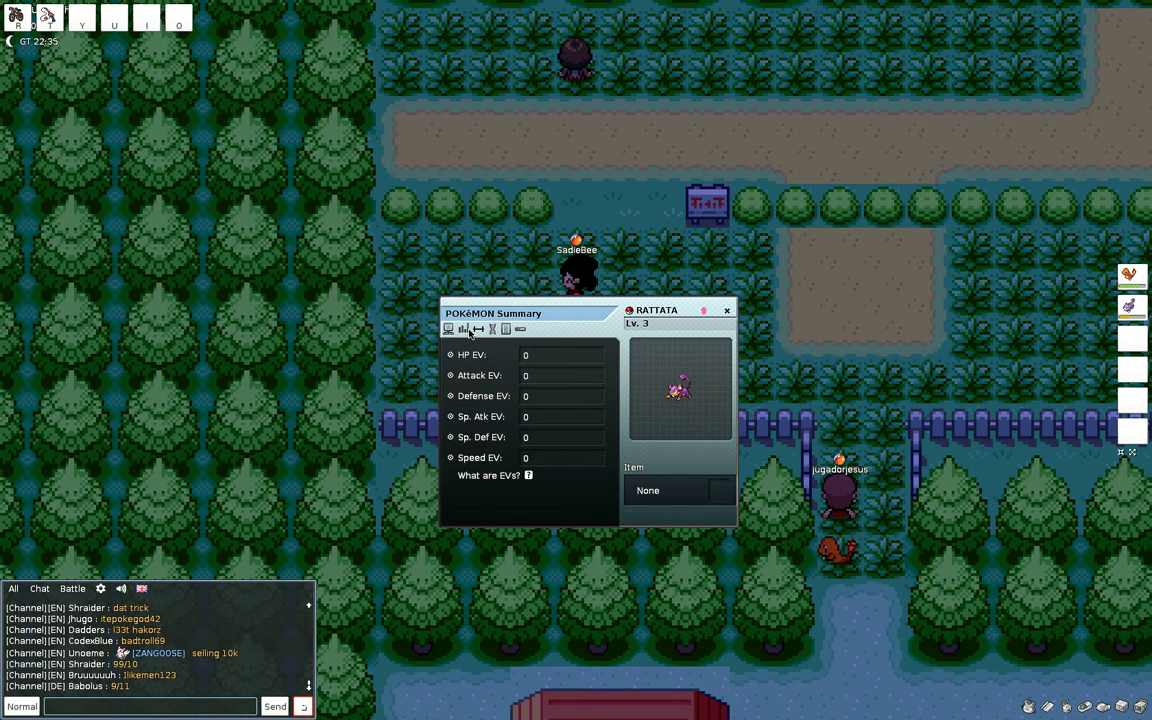
click(448, 328)
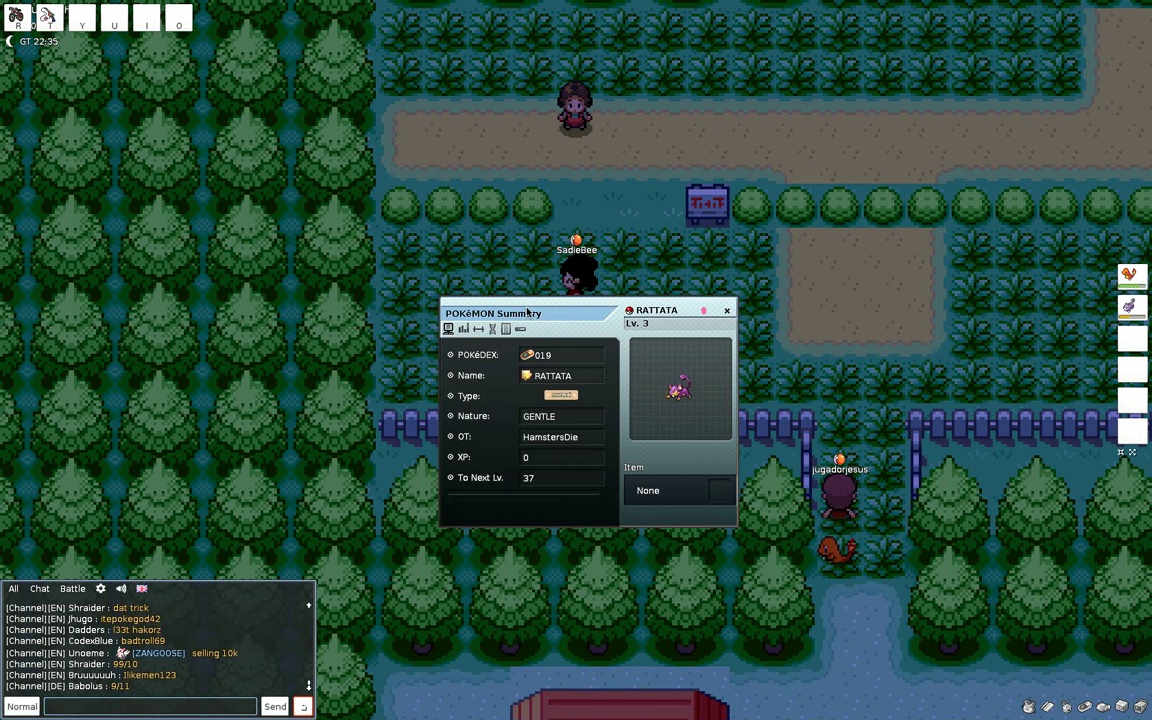
mouse_move(568, 380)
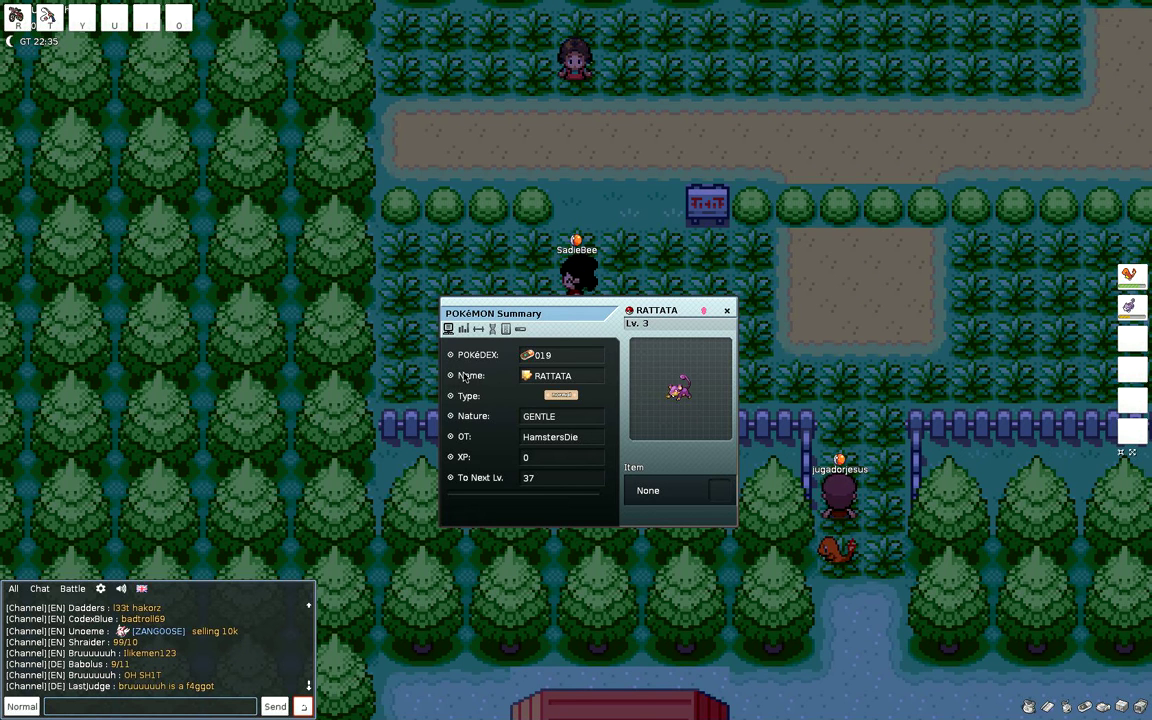
mouse_move(660, 418)
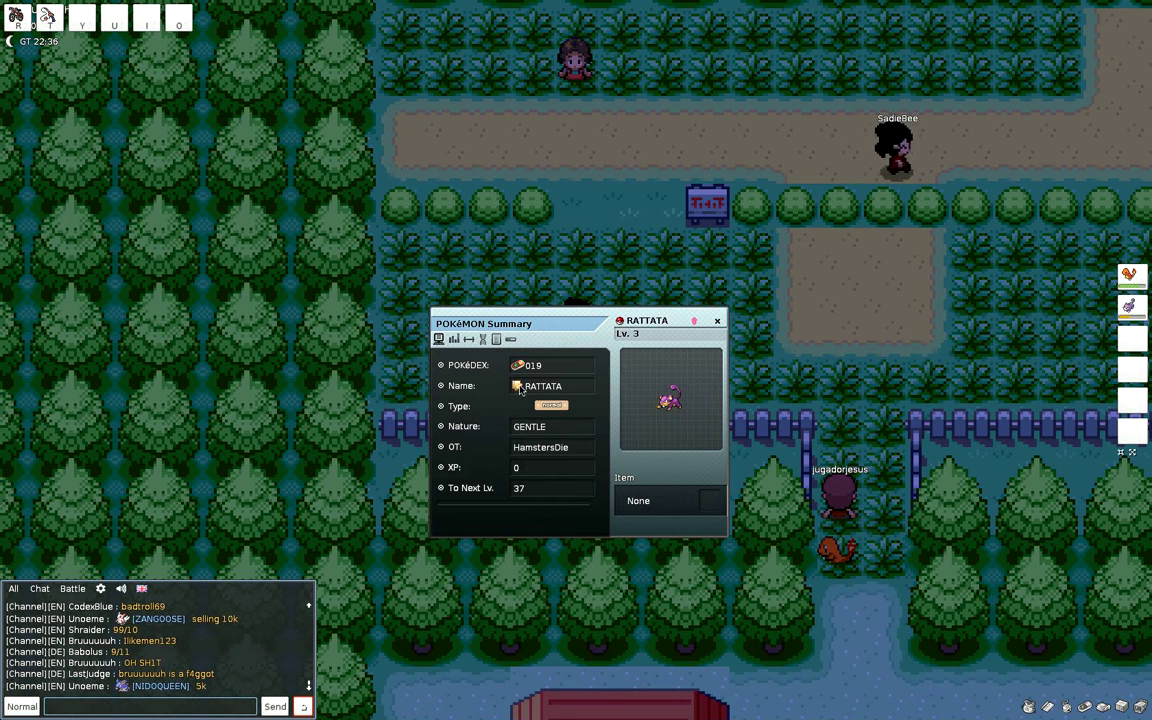
Step: Cancel the nickname prompt so Rattata keeps its original name, then close the summary
click(518, 386)
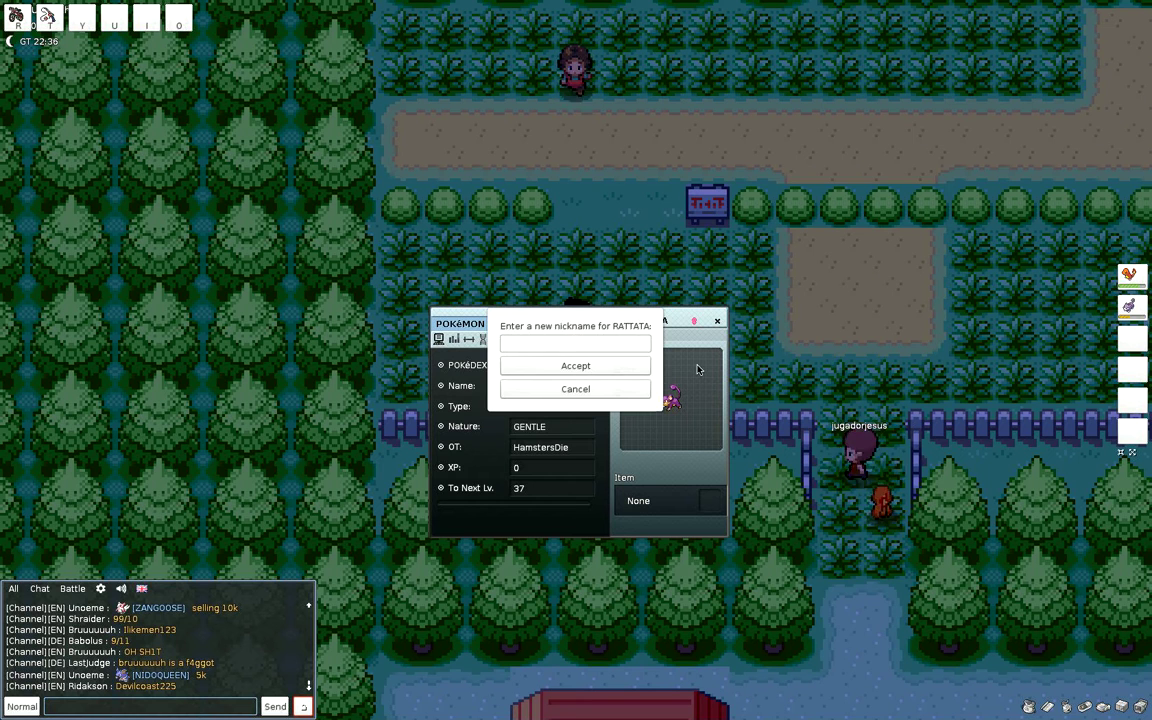
click(576, 388)
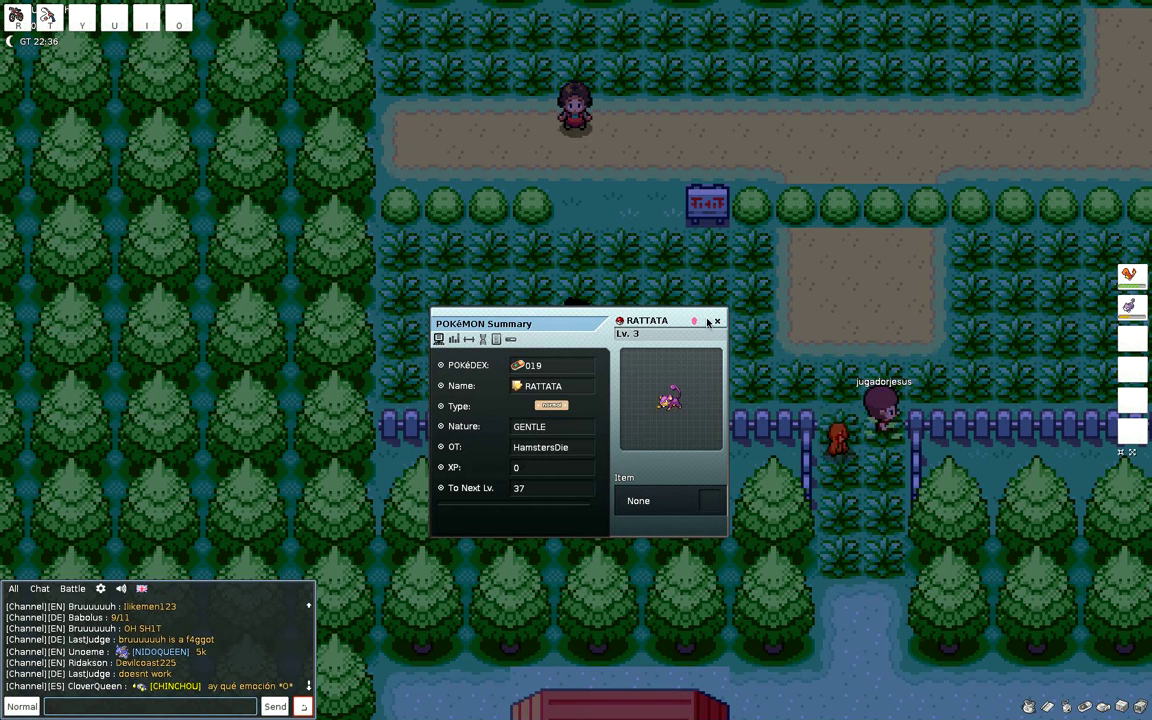
click(716, 320)
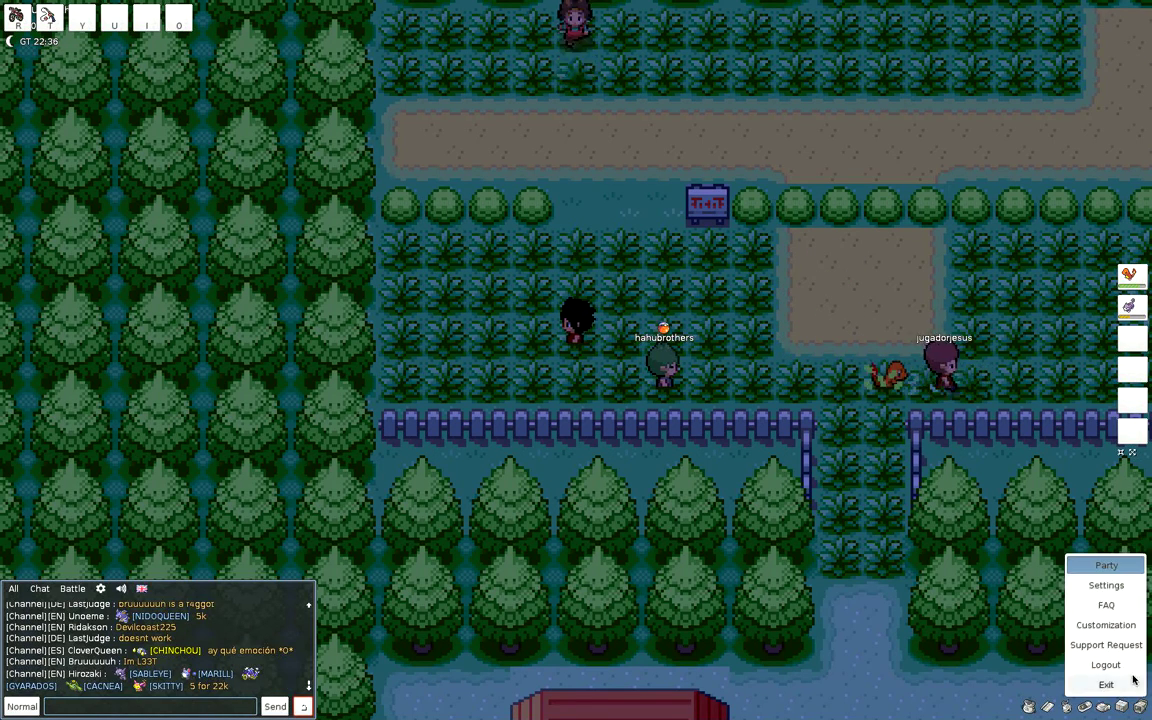
Step: Untick Fullscreen in the Settings video options without saving yet
click(1106, 584)
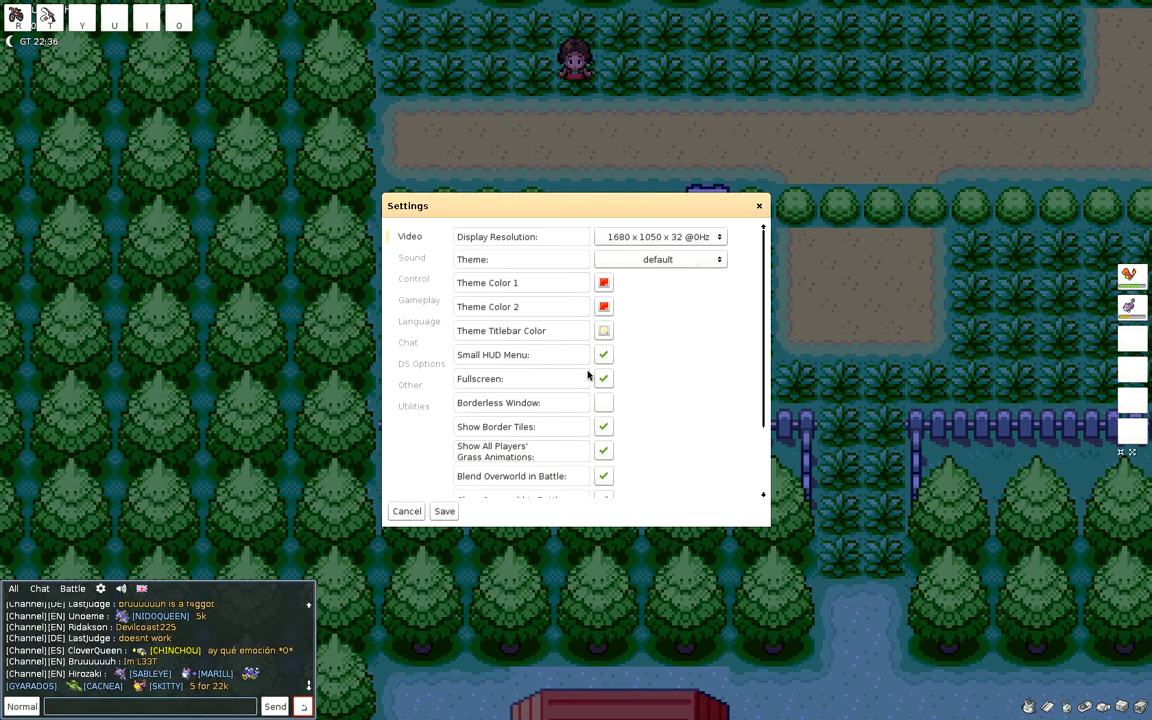
click(604, 378)
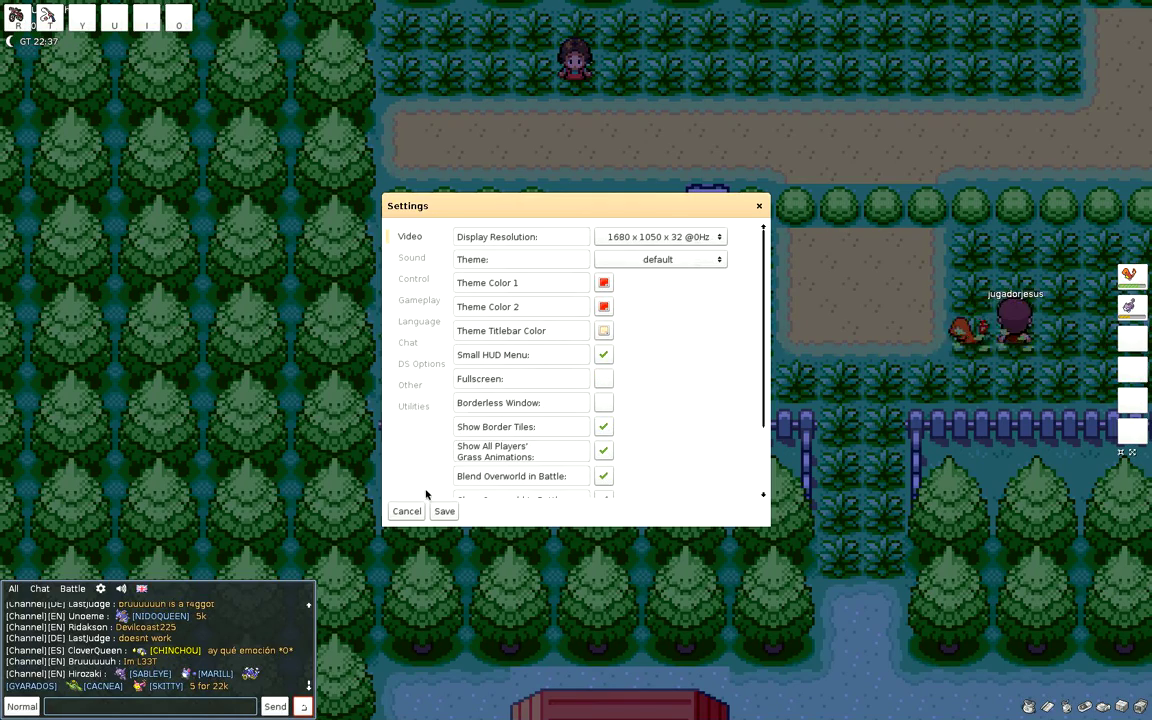